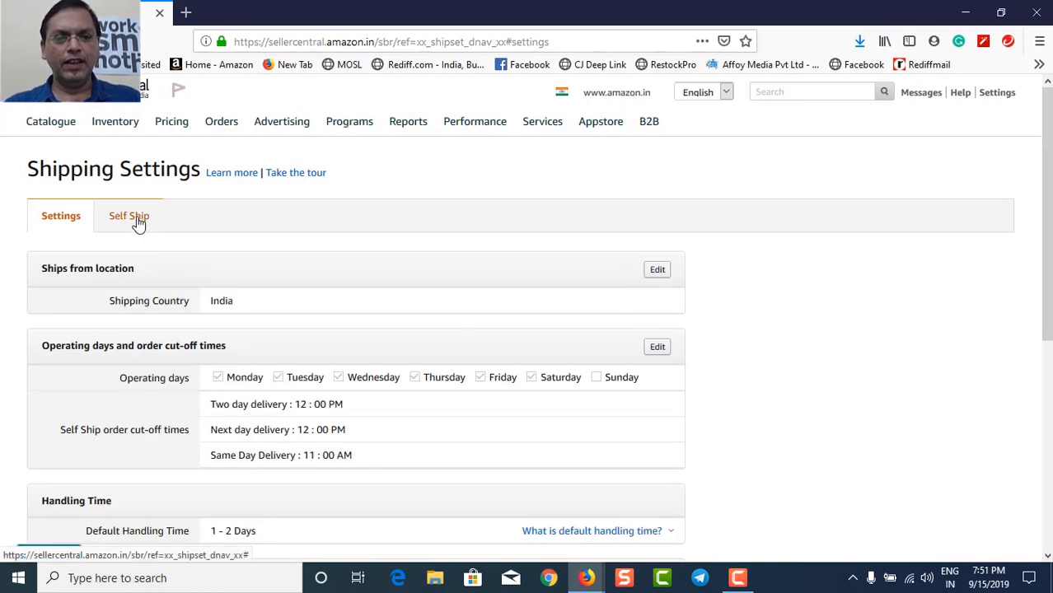
# - Show the Self Ship shipping templates and scroll through the template list
pyautogui.click(128, 215)
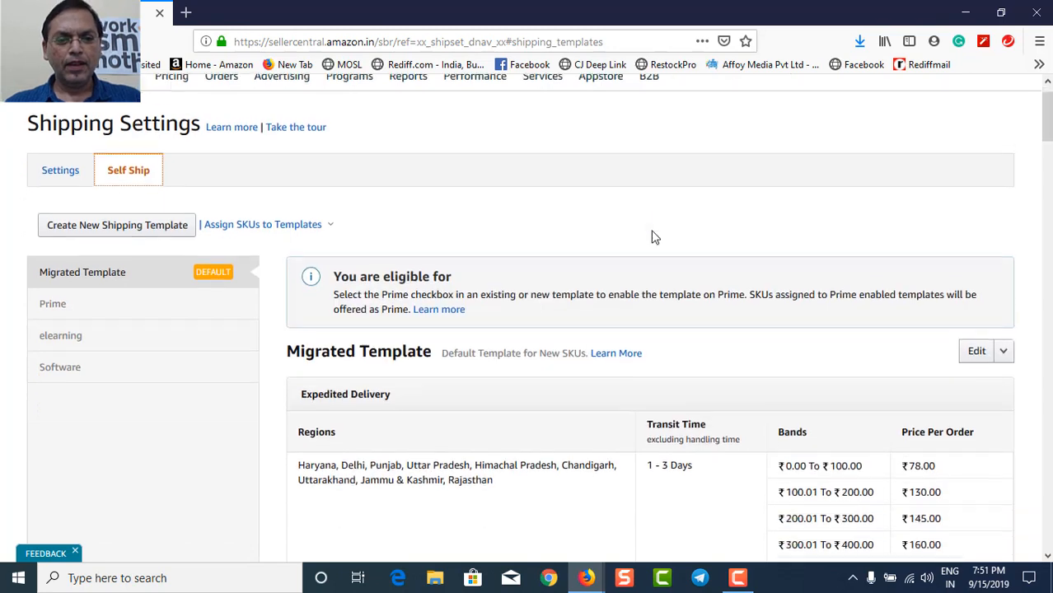
pyautogui.scroll(-3)
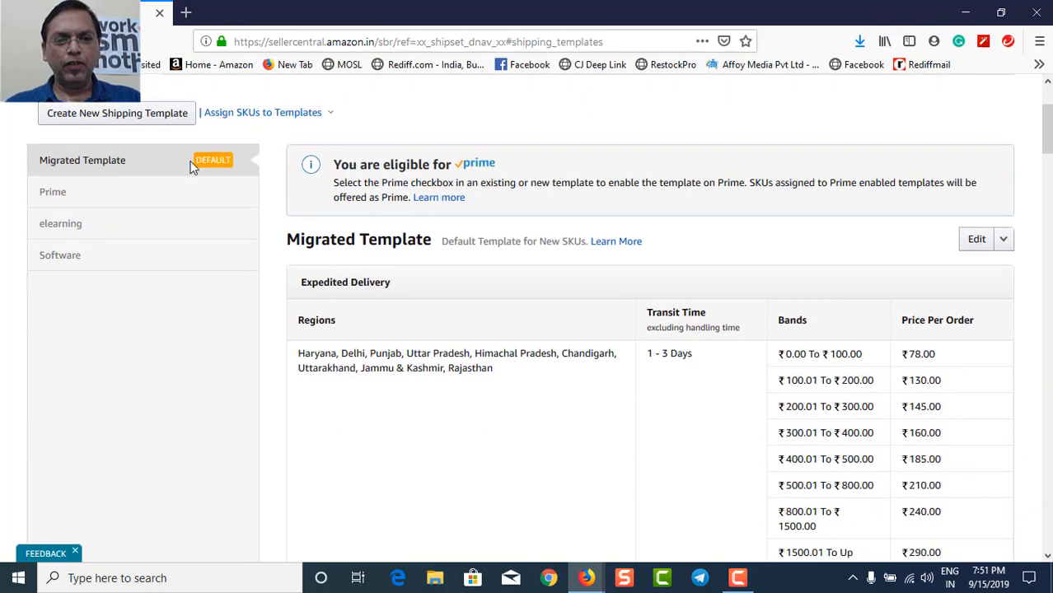
pyautogui.moveTo(70, 223)
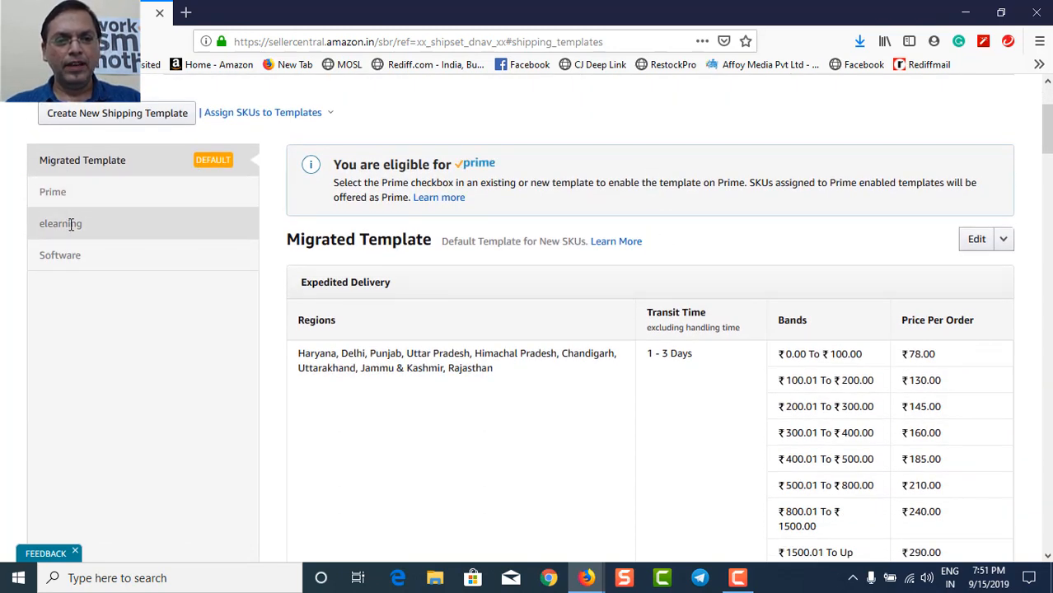
pyautogui.moveTo(72, 269)
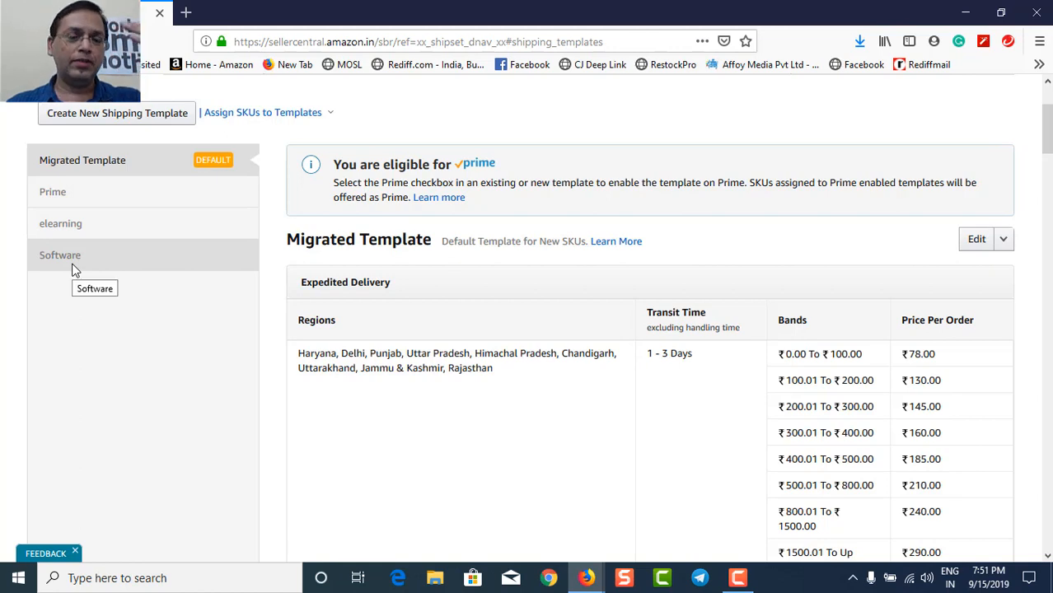
pyautogui.moveTo(141, 279)
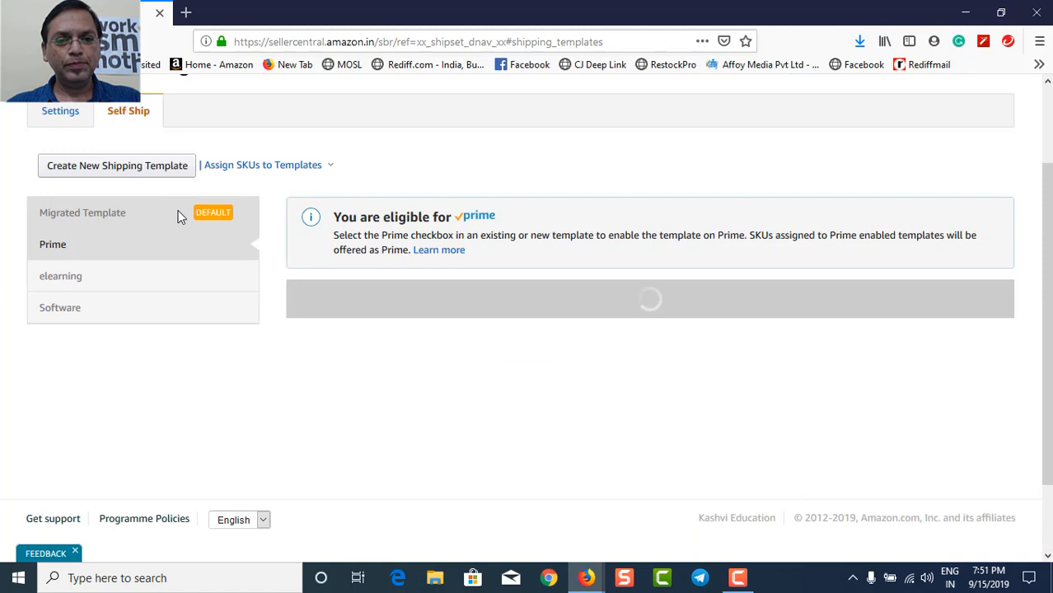
# - Edit the Prime template and scroll to its Delhi two-day Prime delivery settings
pyautogui.click(52, 244)
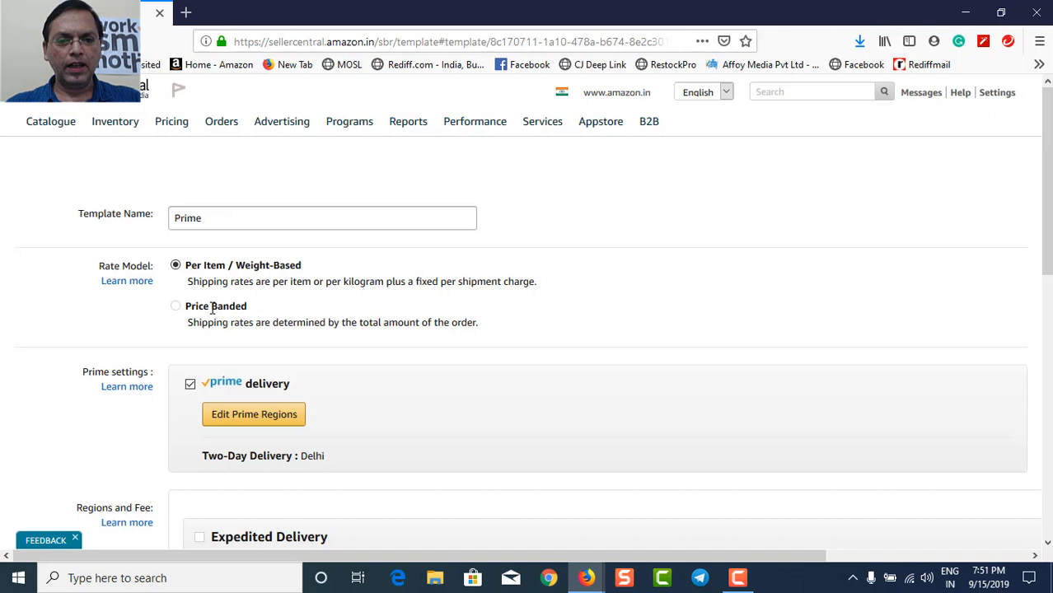
pyautogui.scroll(-3)
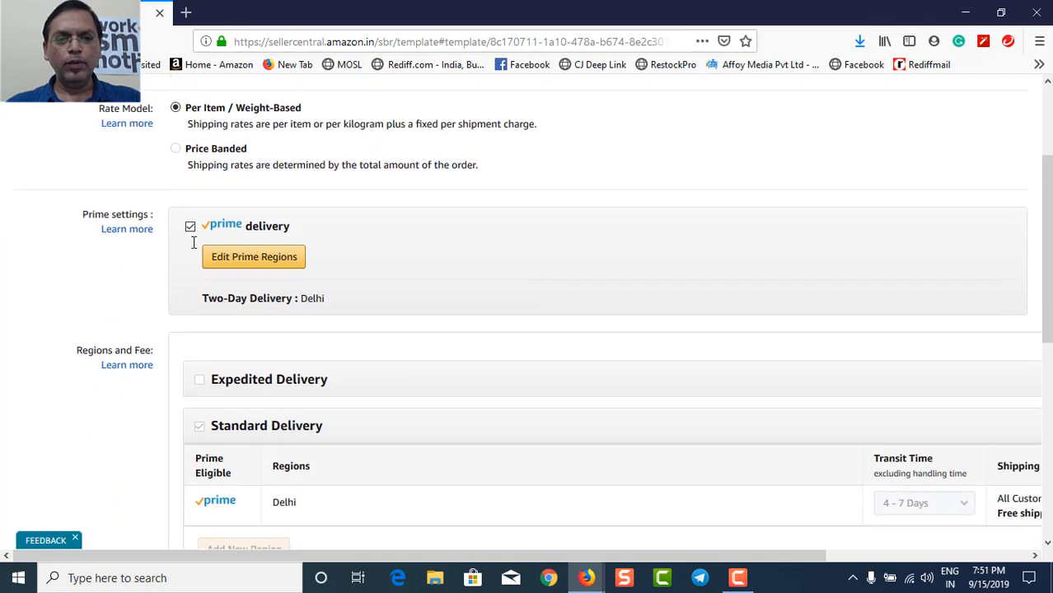
pyautogui.moveTo(281, 274)
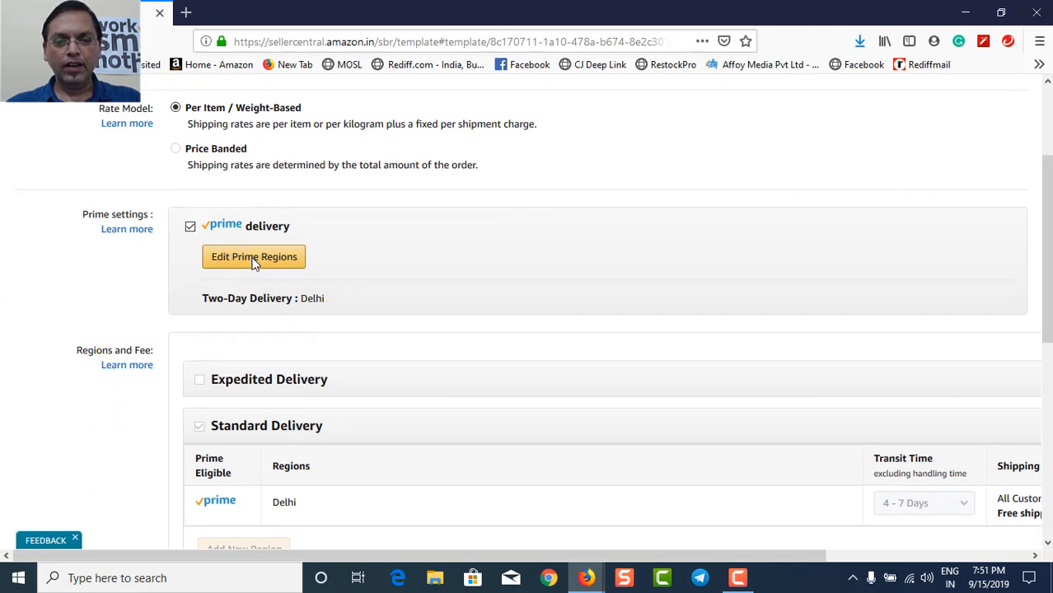
pyautogui.moveTo(284, 260)
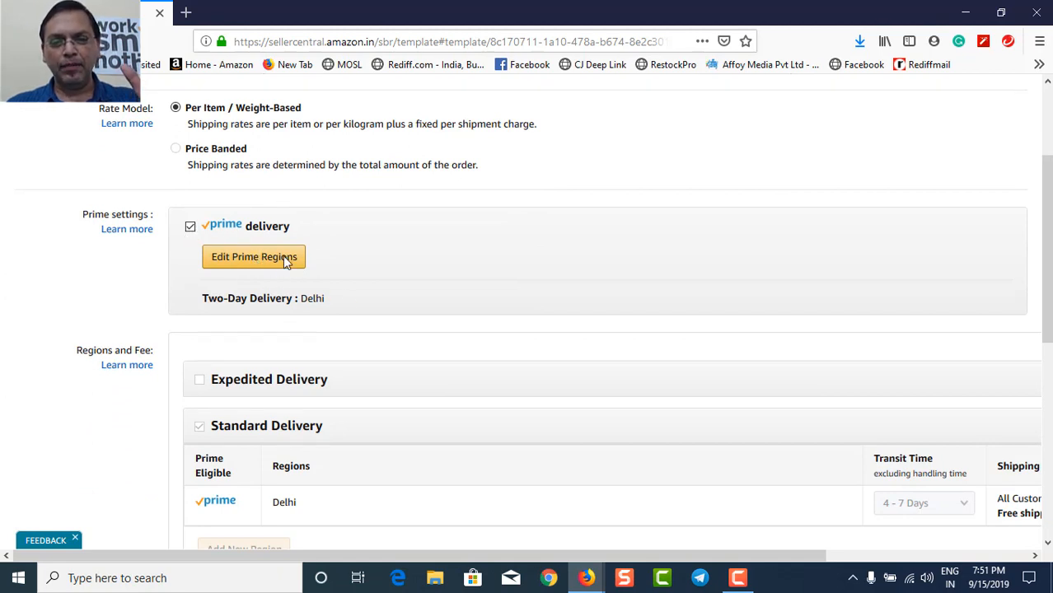
pyautogui.moveTo(439, 282)
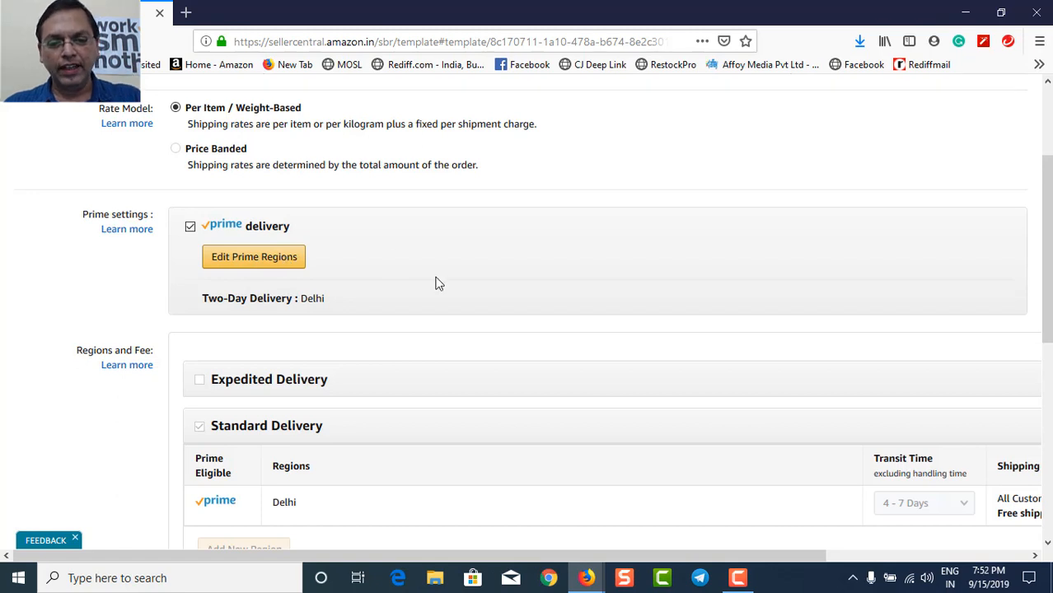
pyautogui.scroll(-3)
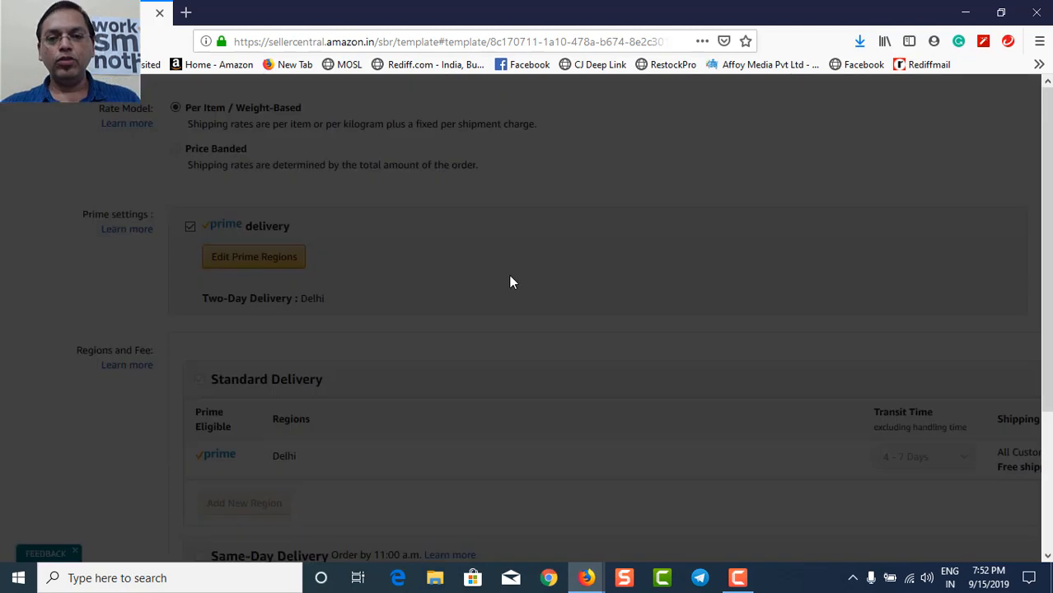
# - Open Prime region choices, expand and collapse Delhi, and try the one-day regions
pyautogui.click(254, 256)
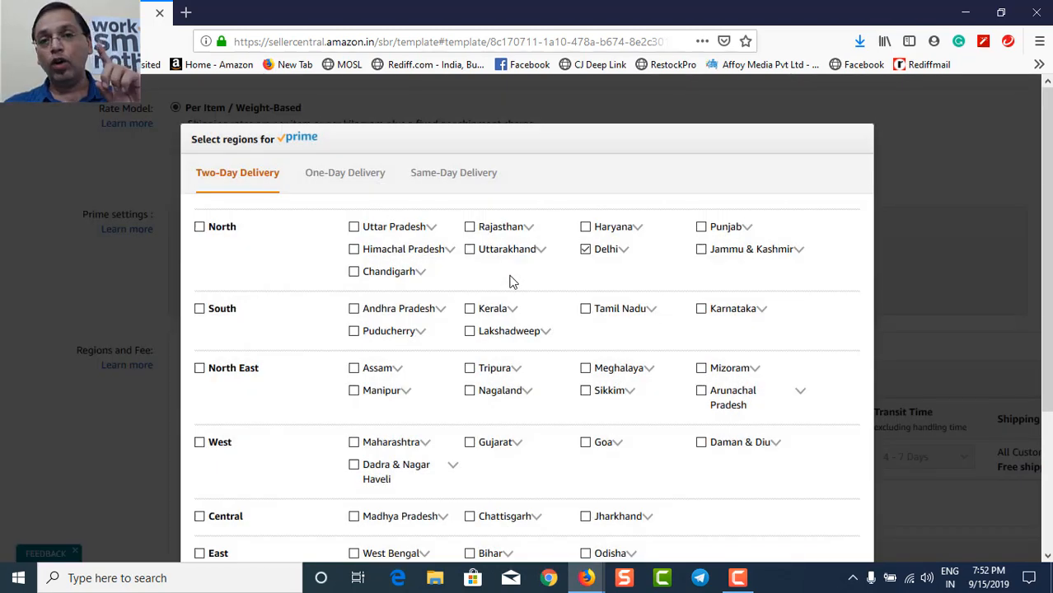
pyautogui.moveTo(819, 267)
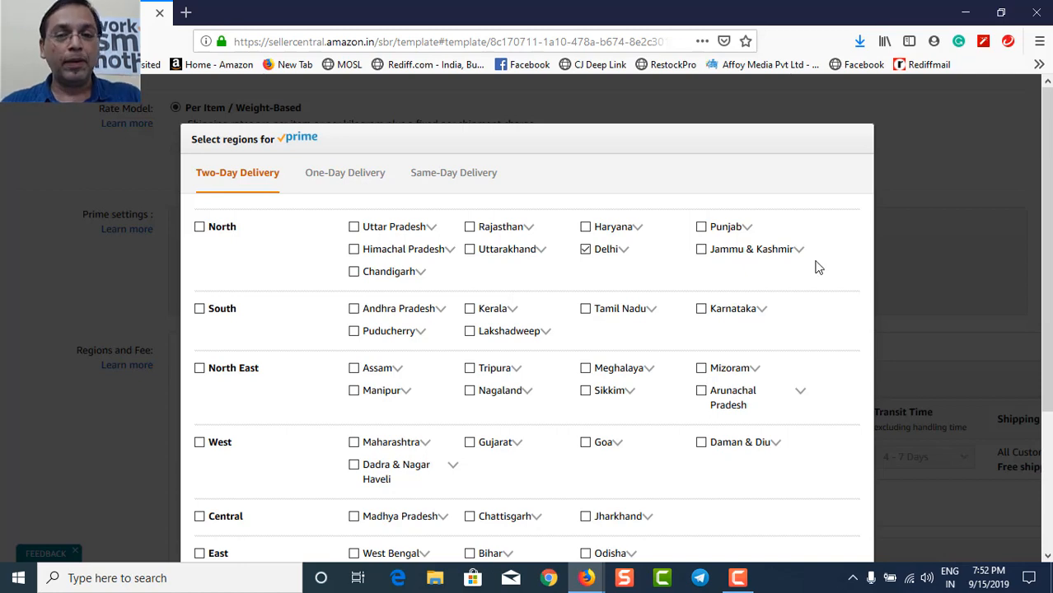
pyautogui.moveTo(345, 306)
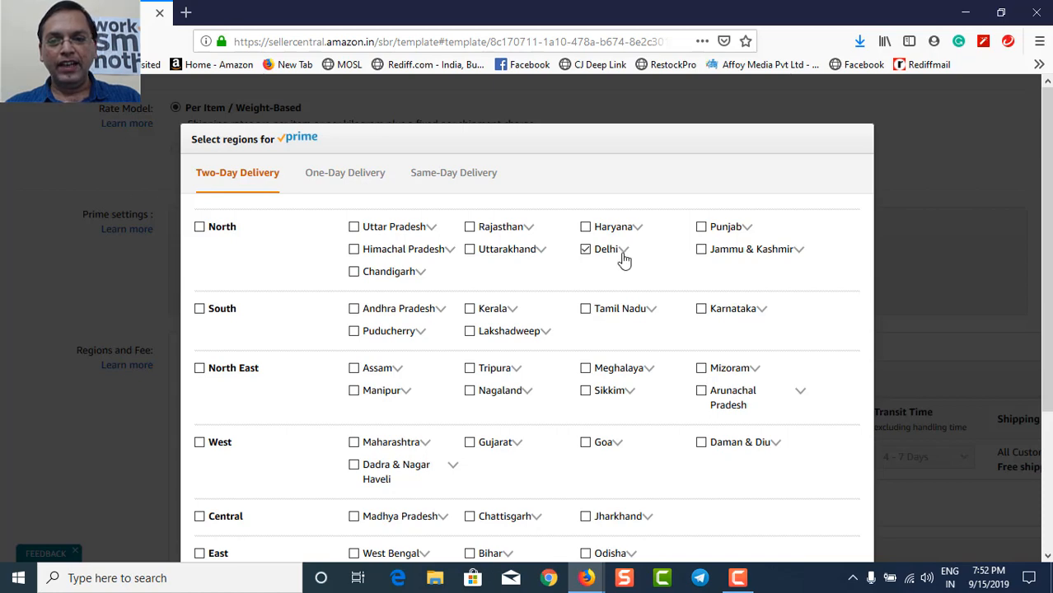
pyautogui.click(626, 250)
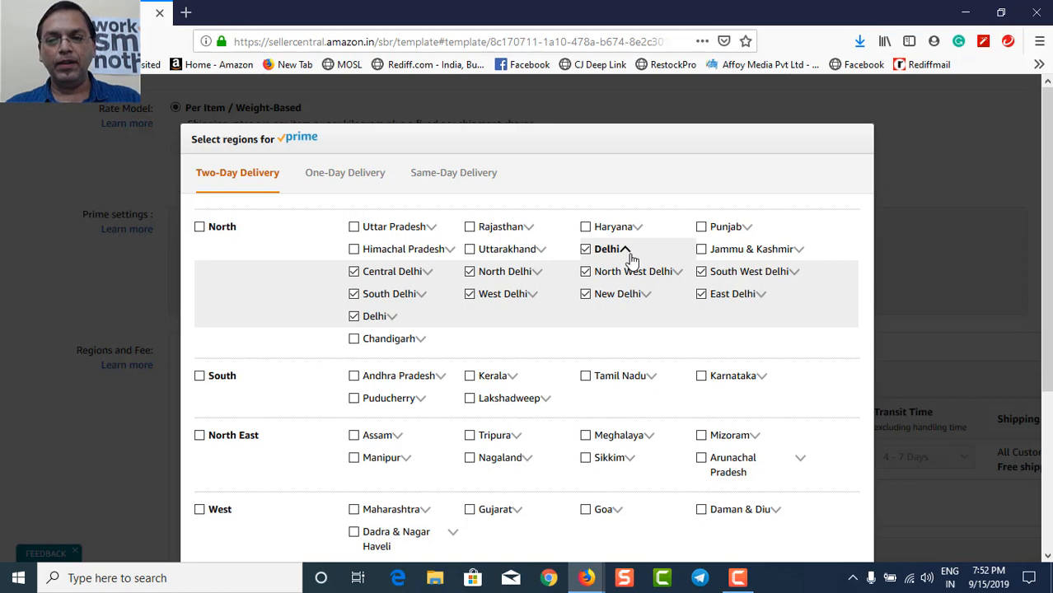
pyautogui.click(628, 249)
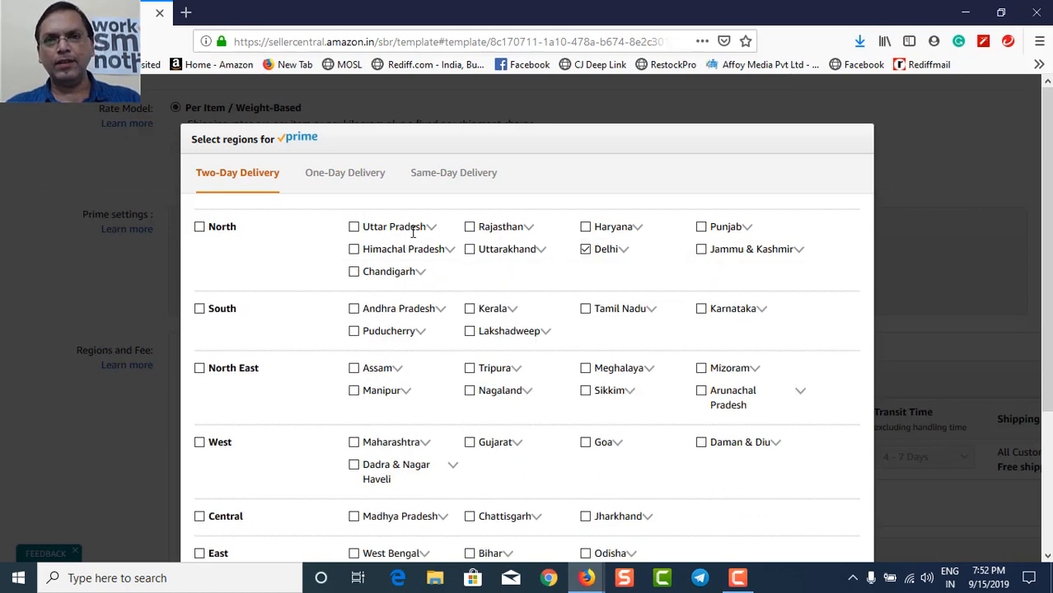
pyautogui.moveTo(422, 231)
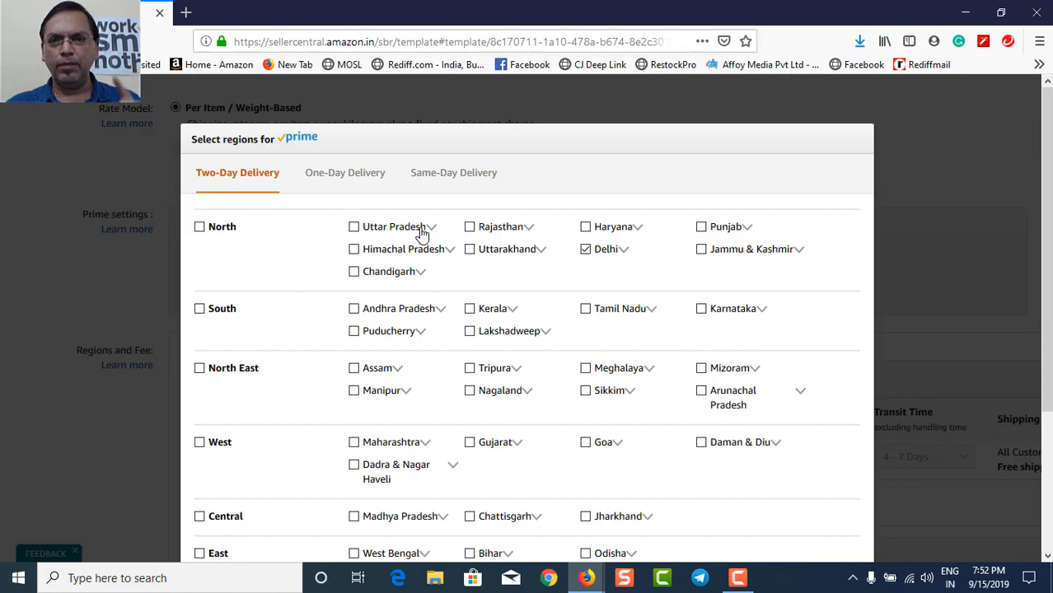
pyautogui.moveTo(435, 207)
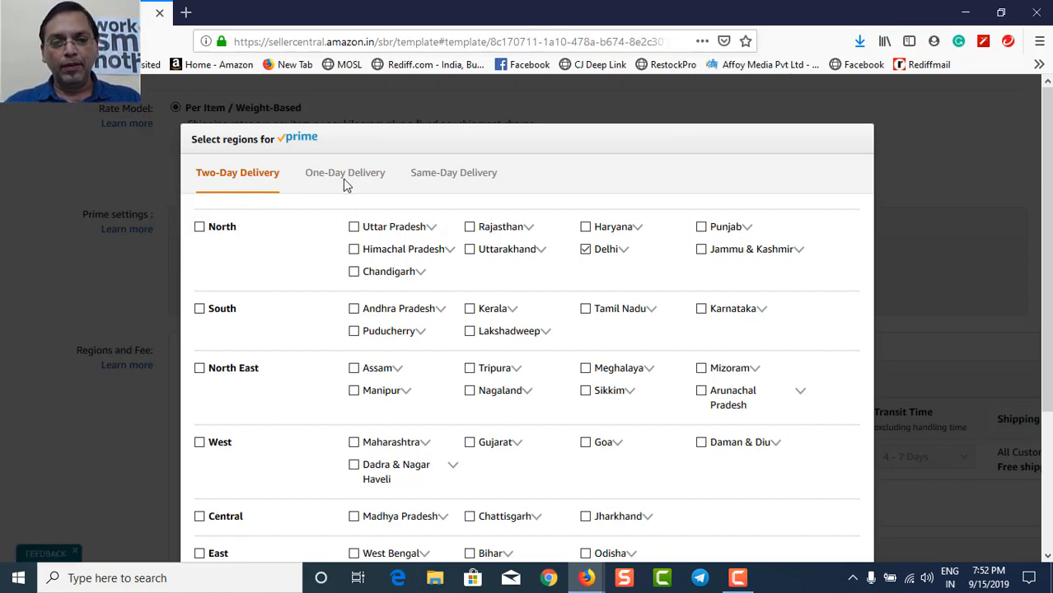
pyautogui.moveTo(373, 175)
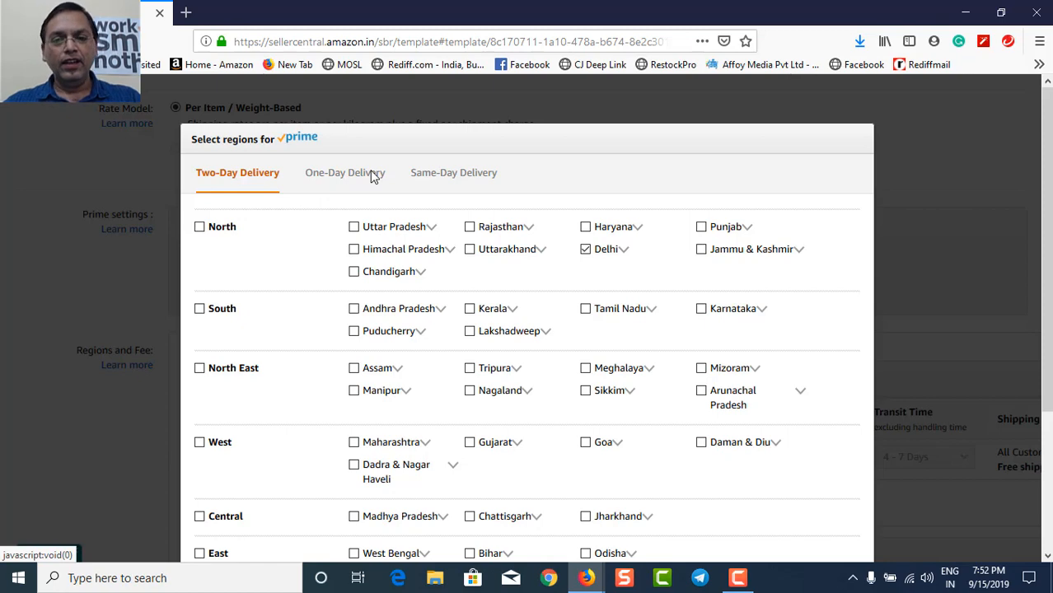
pyautogui.click(344, 173)
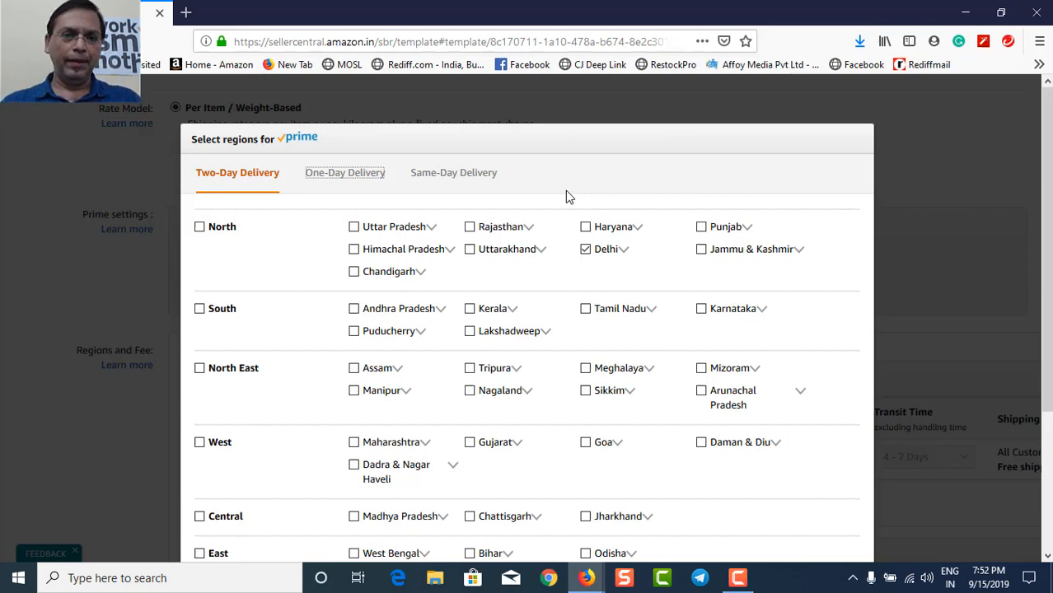
pyautogui.moveTo(399, 235)
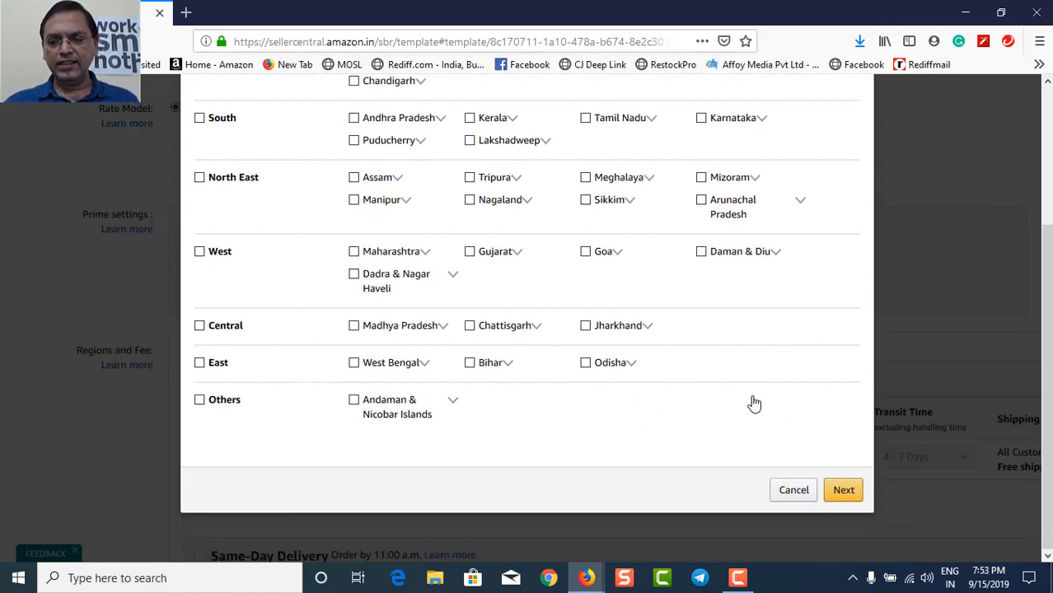
# - Step through one-day regions and review, then confirm Delhi as the Prime region
pyautogui.click(842, 490)
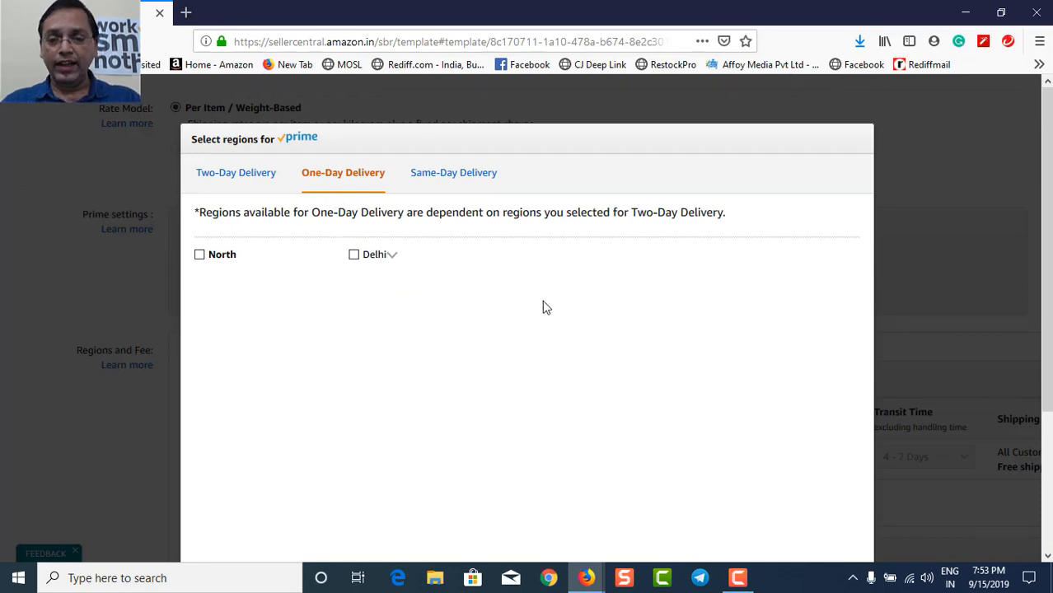
pyautogui.scroll(-3)
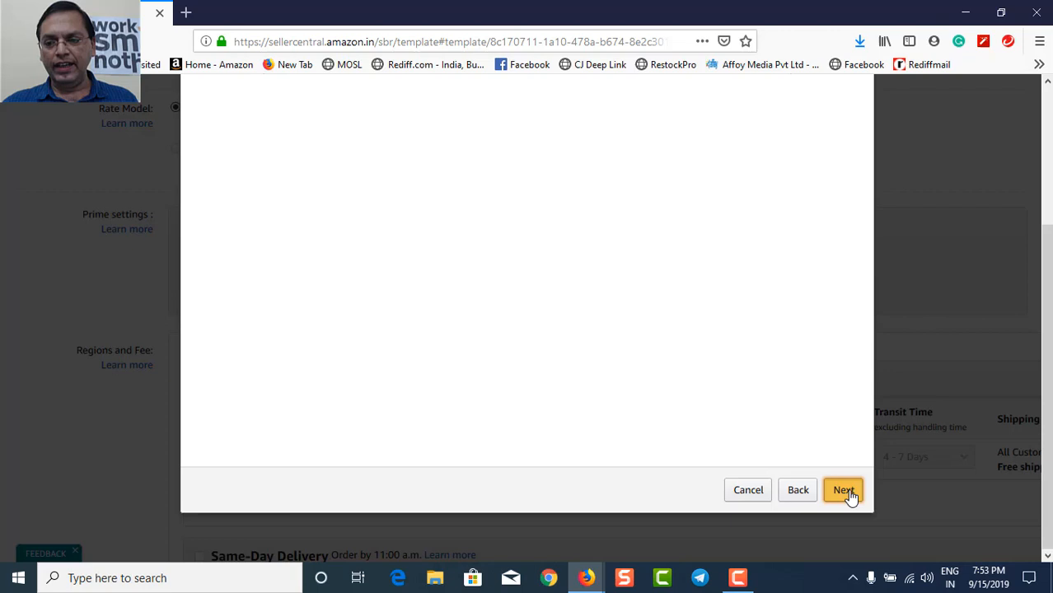
pyautogui.click(843, 490)
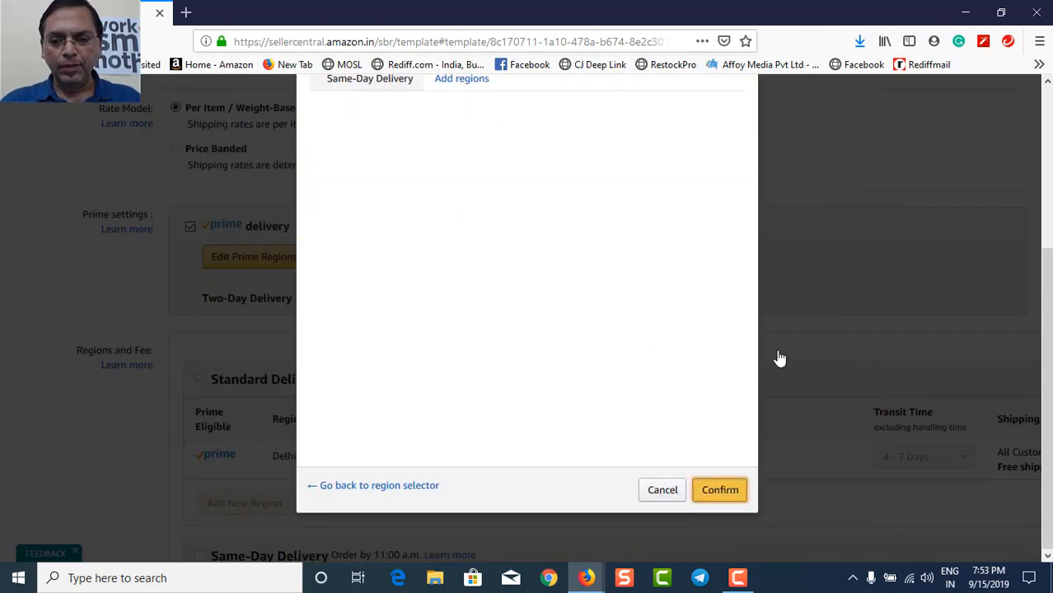
pyautogui.click(719, 490)
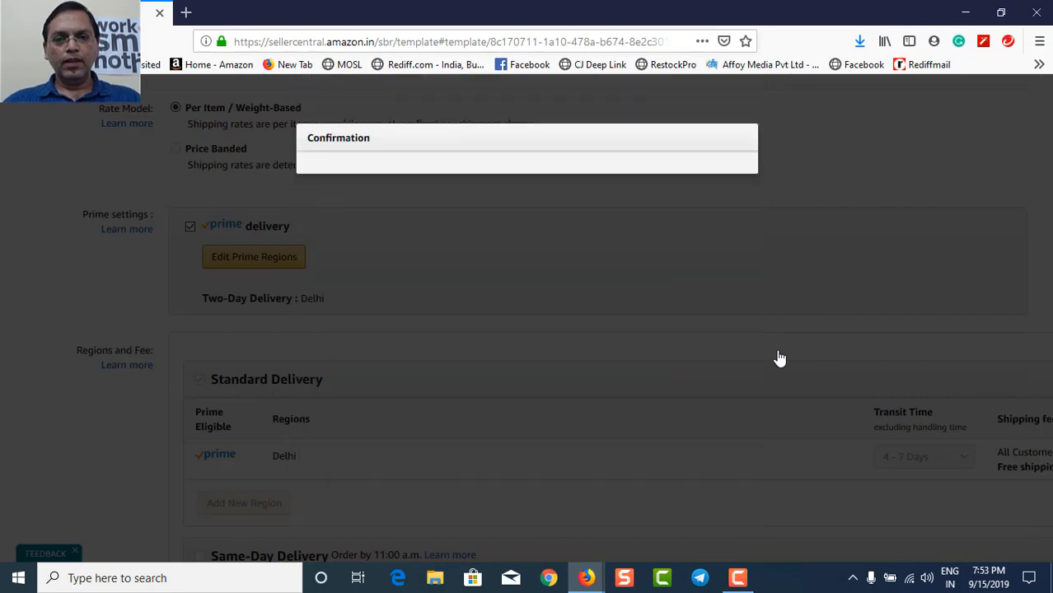
# - Scroll to the bottom of the Prime template form and save it
pyautogui.scroll(-3)
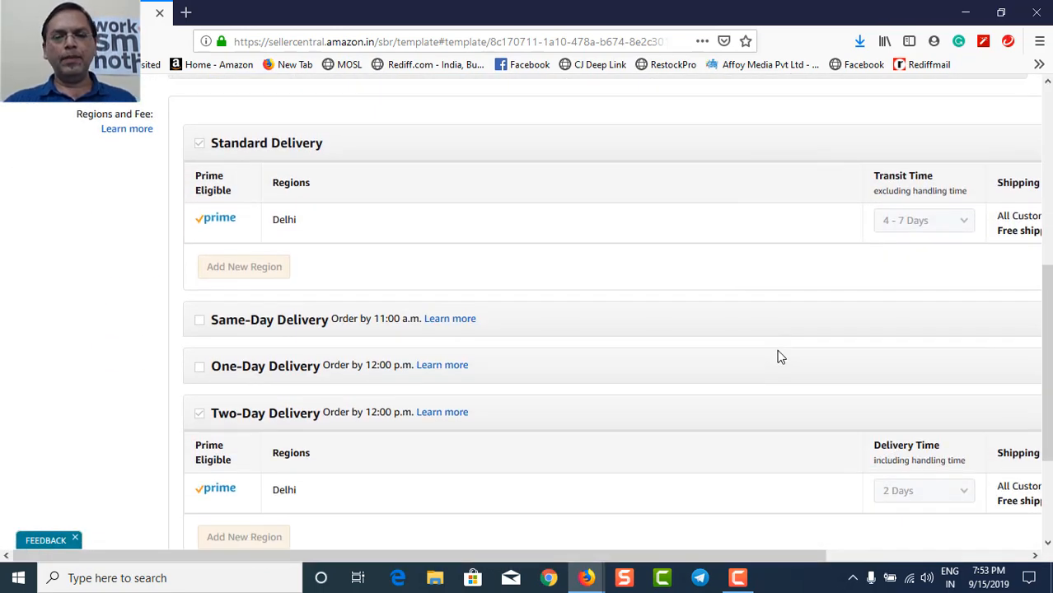
pyautogui.scroll(3)
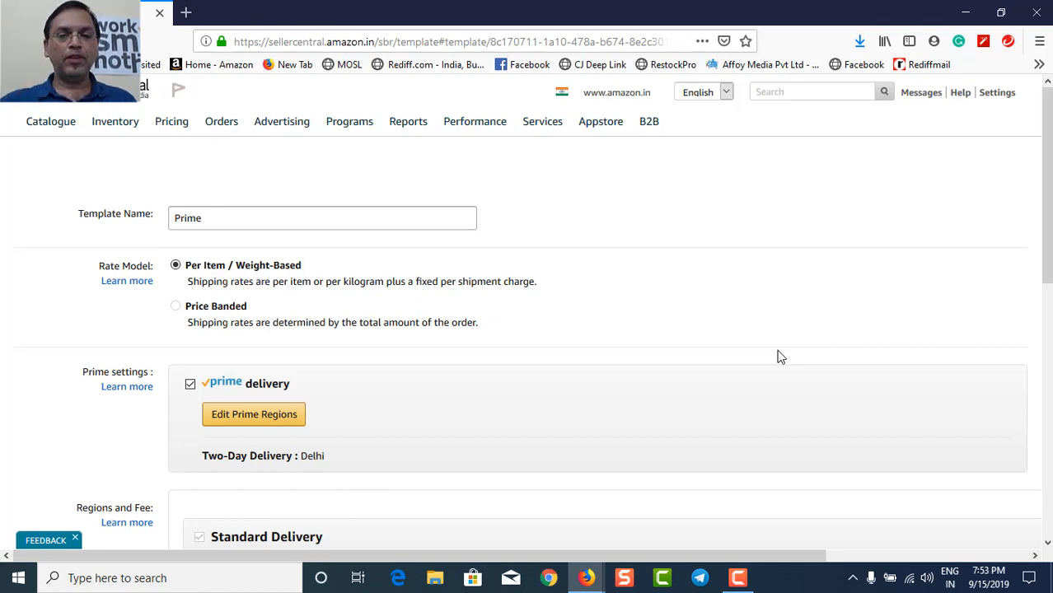
pyautogui.scroll(-3)
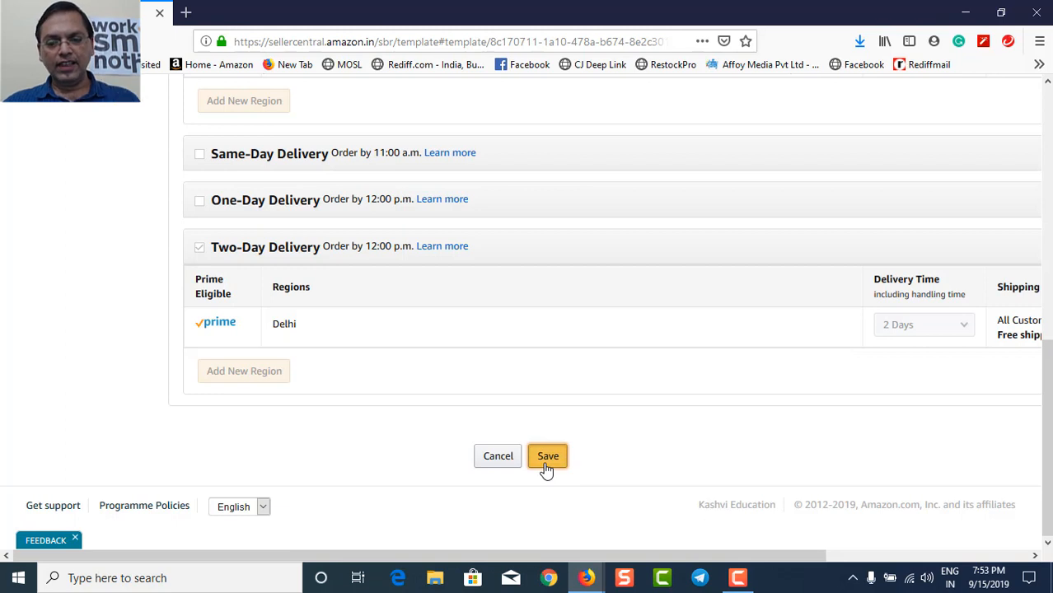
pyautogui.click(547, 456)
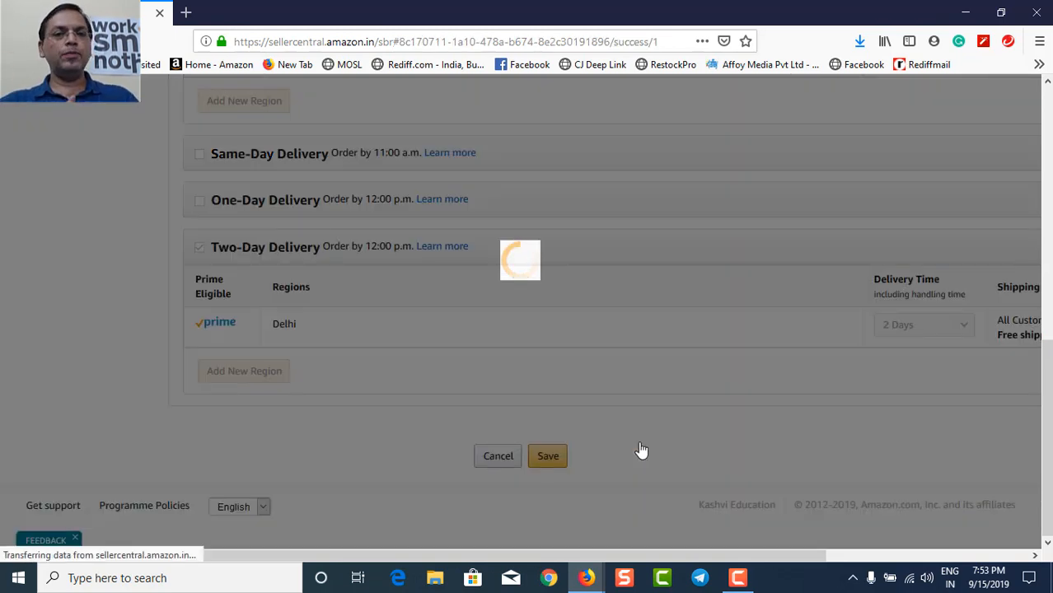
# - Review the saved Prime template with free Delhi delivery, then go to Inventory
pyautogui.click(547, 456)
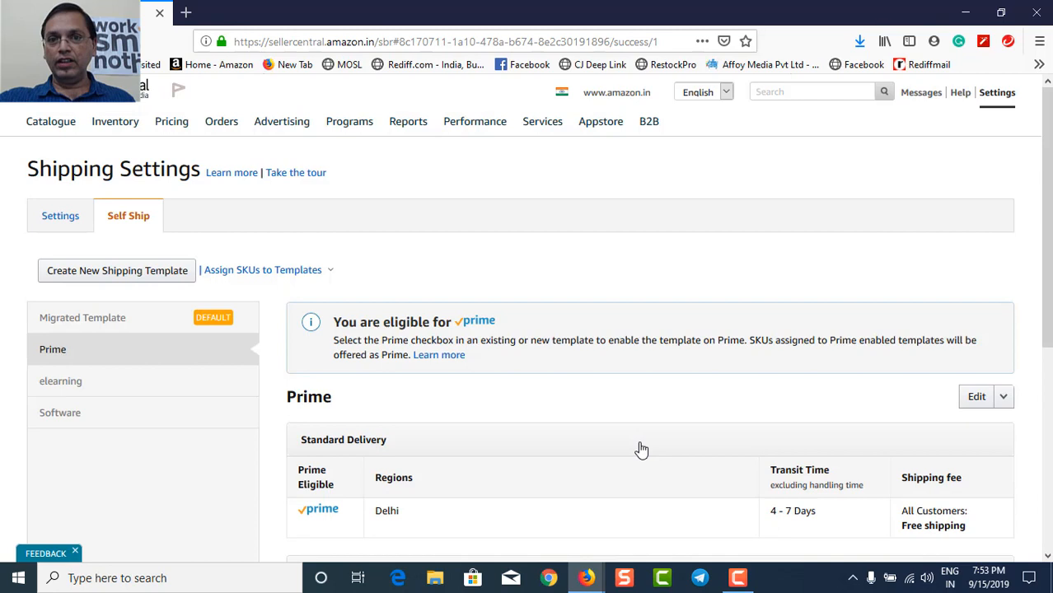
pyautogui.moveTo(682, 421)
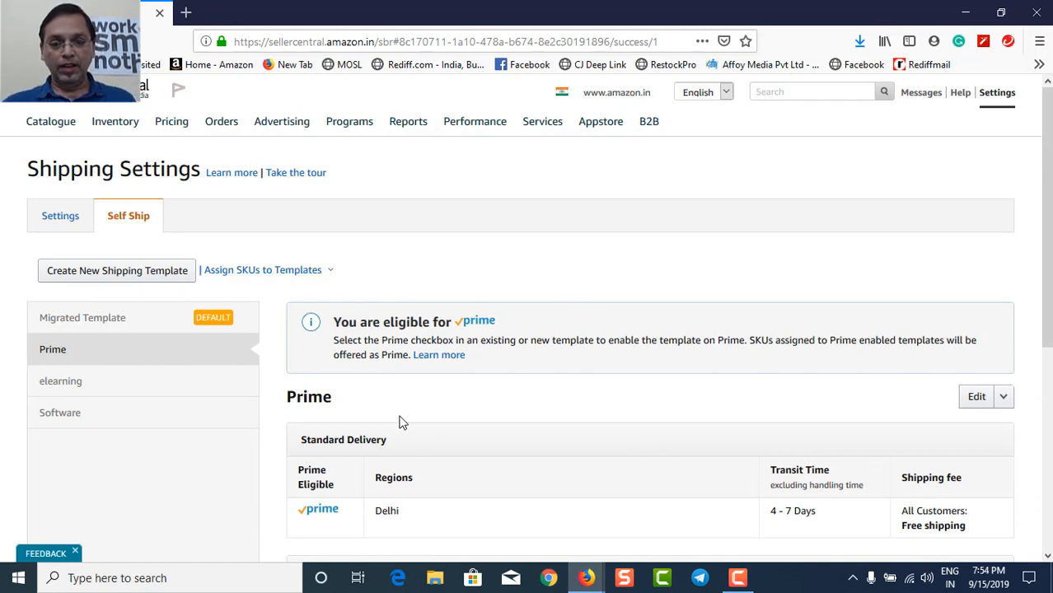
pyautogui.scroll(-3)
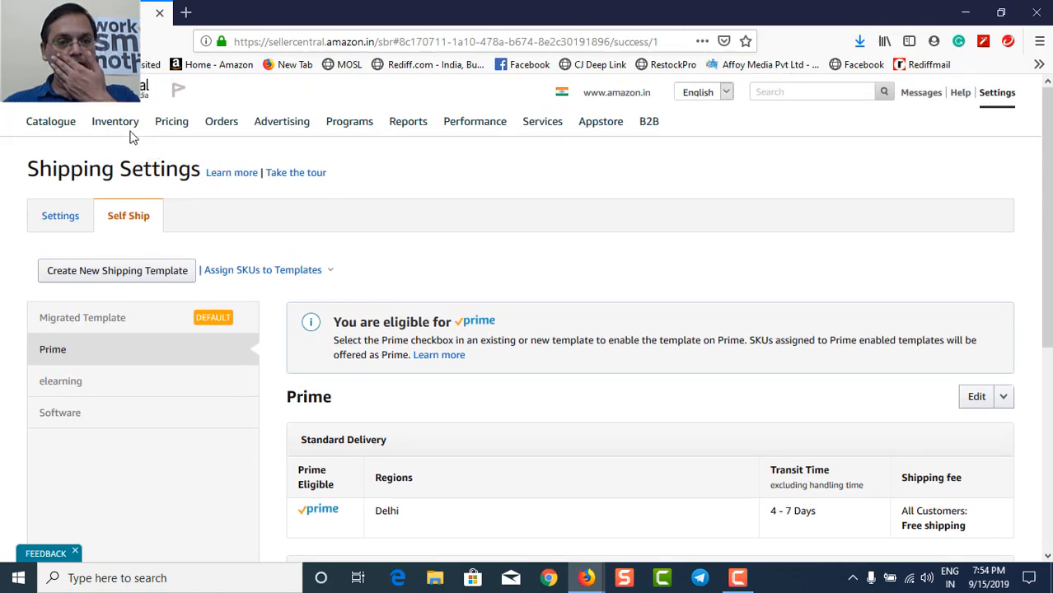
pyautogui.click(115, 121)
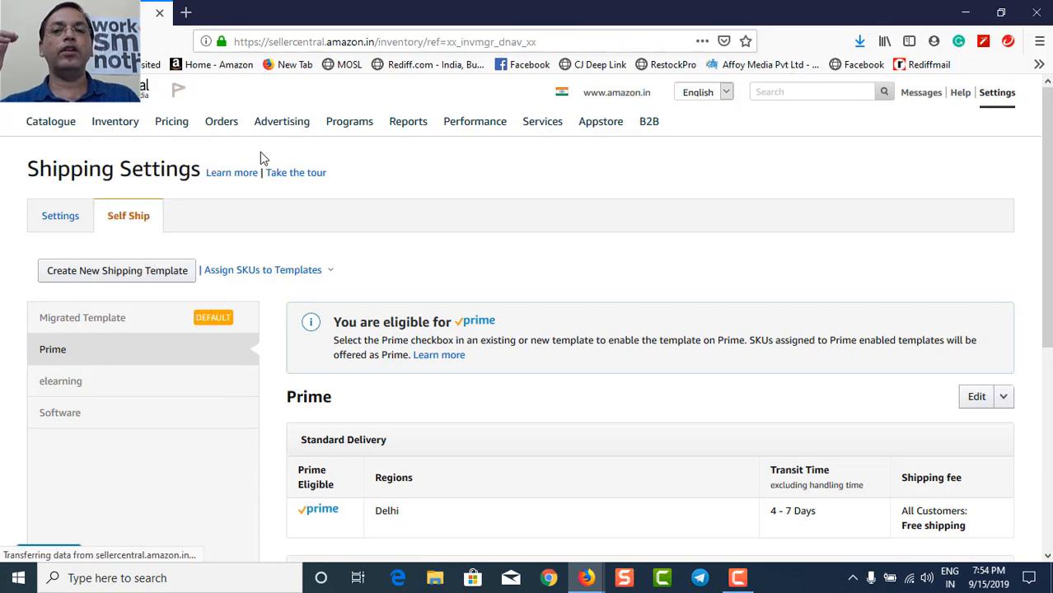
# - Scroll Manage Inventory to the Shiksha book and copy its ASIN B00DSKD5JM
pyautogui.click(115, 121)
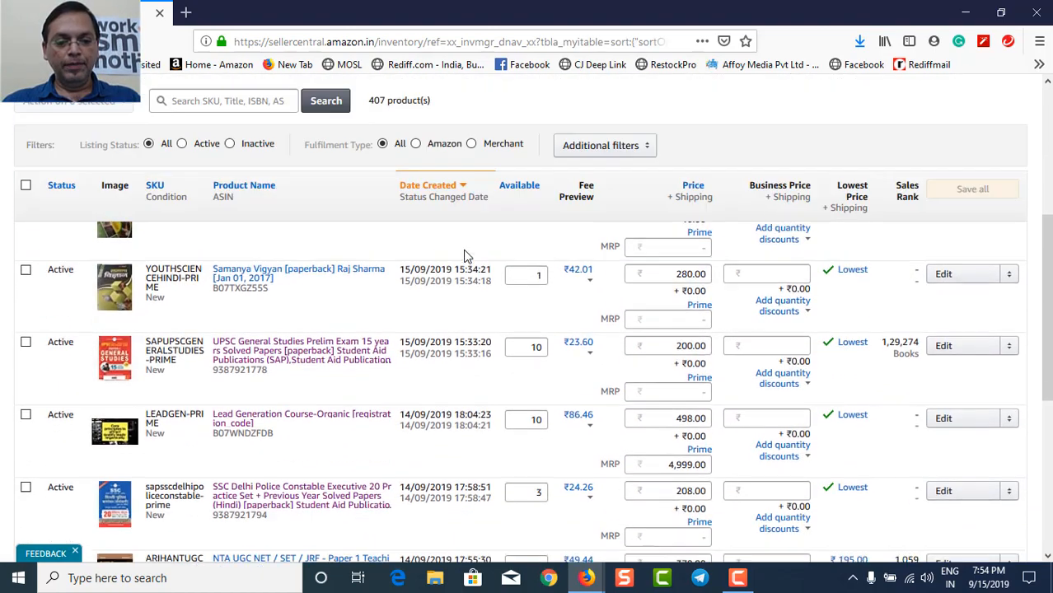
pyautogui.scroll(-3)
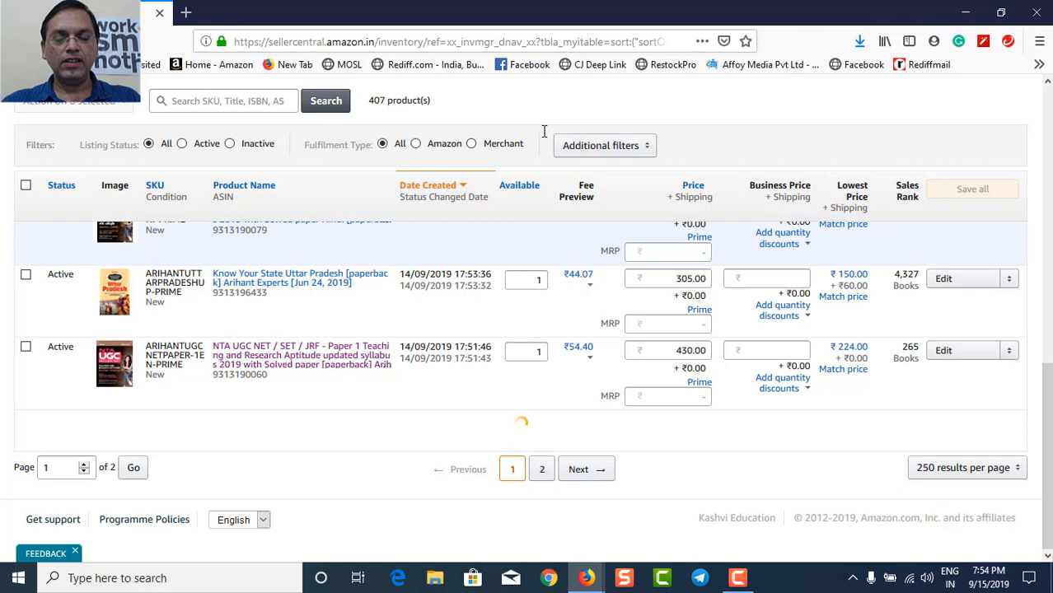
pyautogui.moveTo(536, 137)
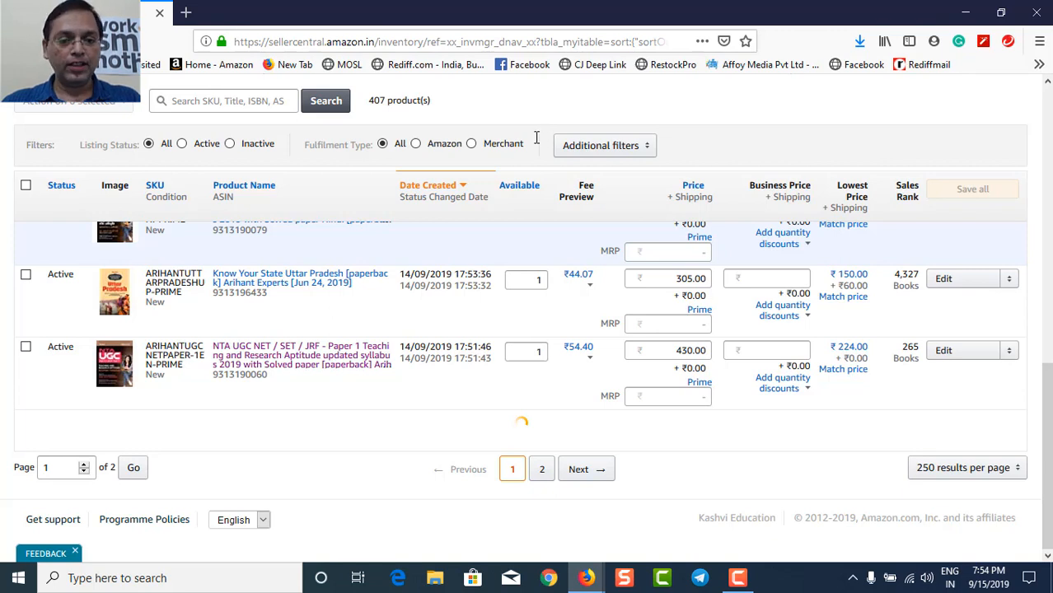
pyautogui.moveTo(603, 126)
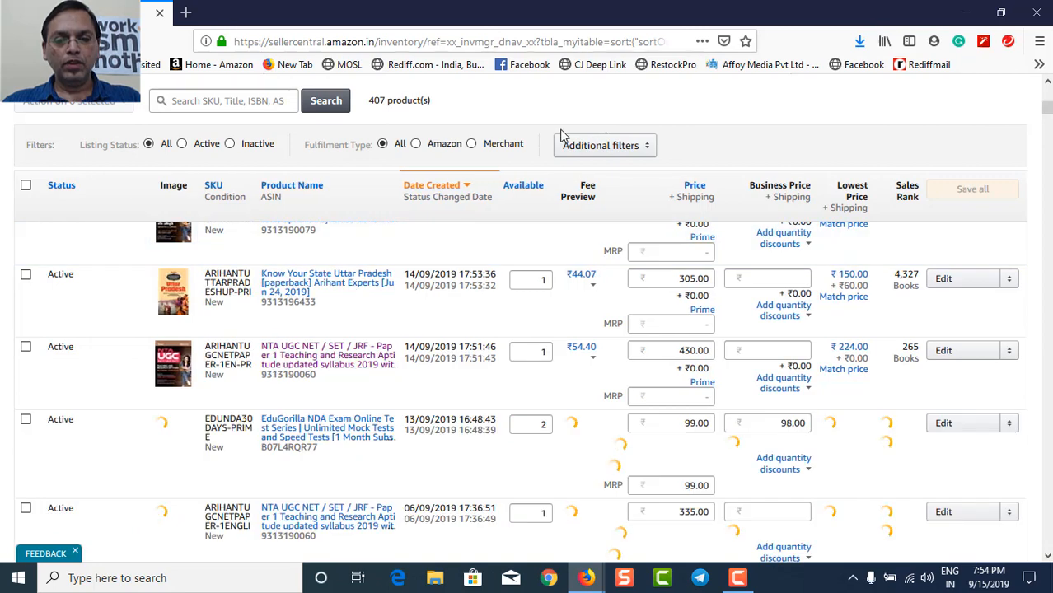
pyautogui.scroll(-3)
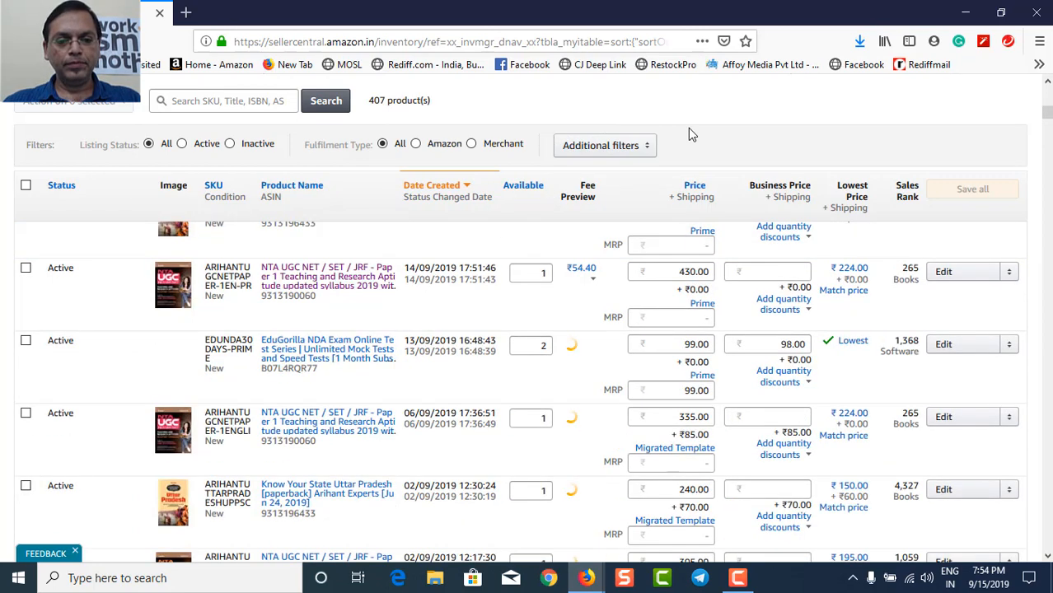
pyautogui.scroll(-3)
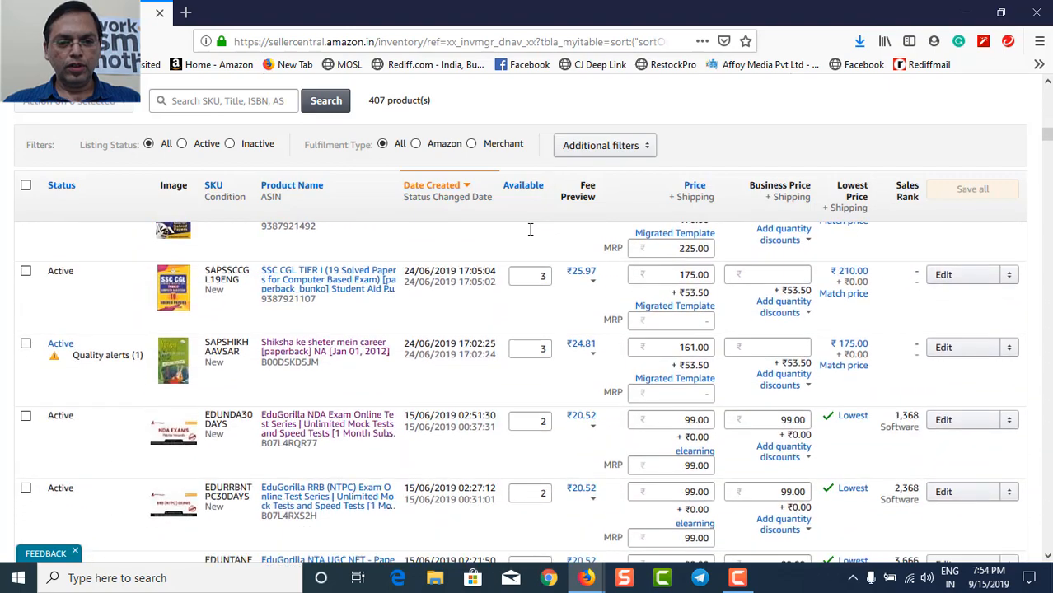
pyautogui.scroll(-3)
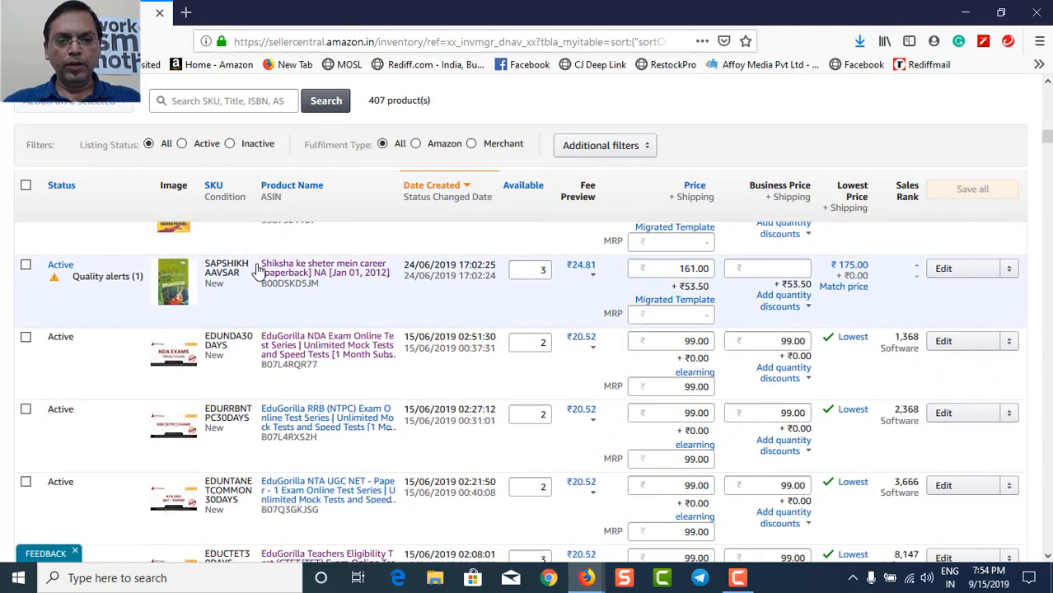
pyautogui.moveTo(303, 272)
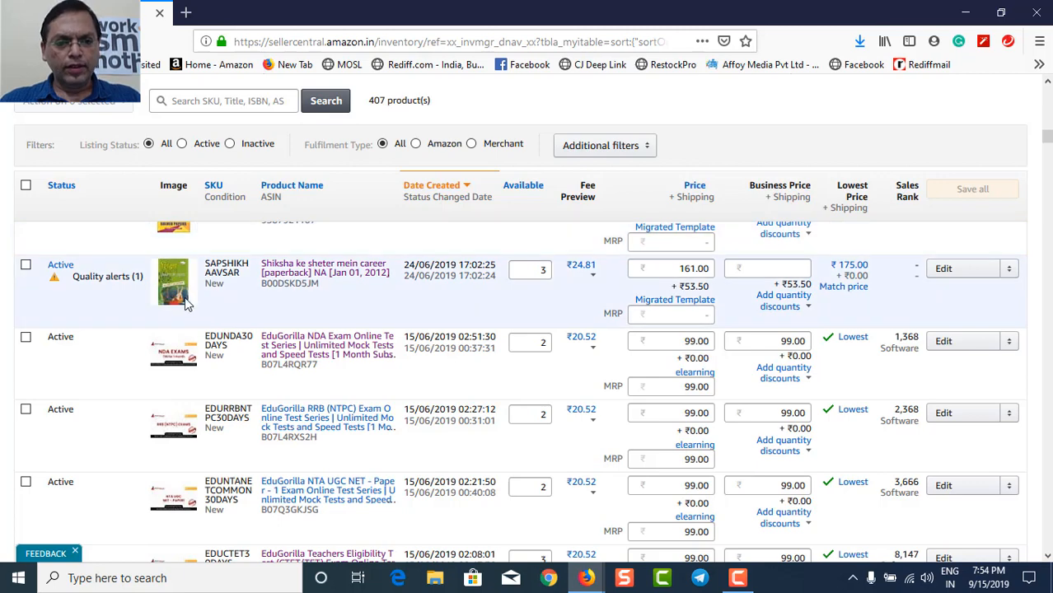
pyautogui.moveTo(517, 299)
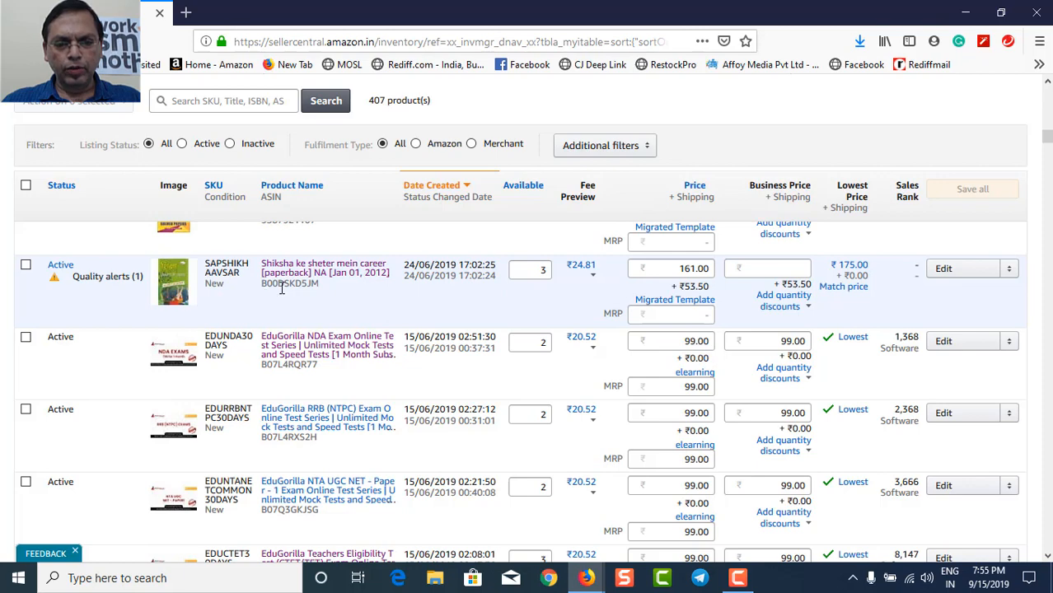
pyautogui.doubleClick(288, 283)
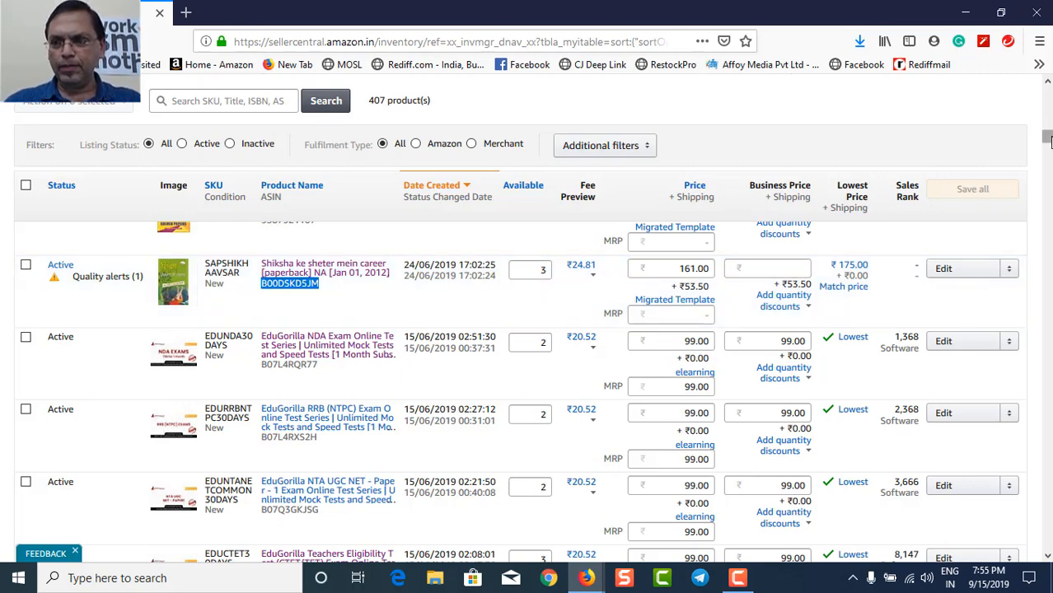
pyautogui.scroll(3)
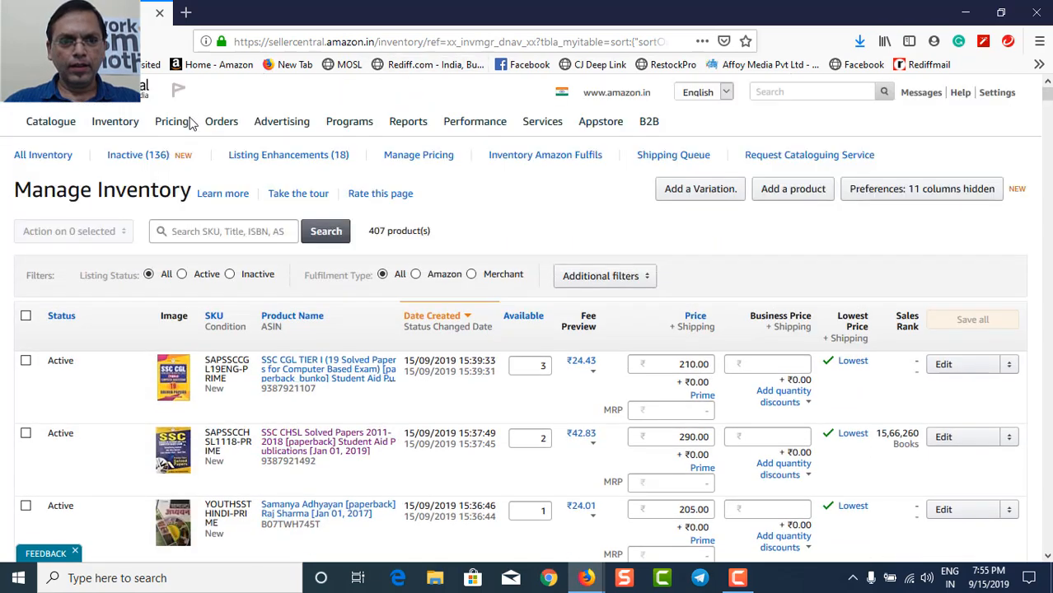
# - Search Add a Product for ASIN B00DSKD5JM and choose Sell yours for New condition
pyautogui.click(114, 121)
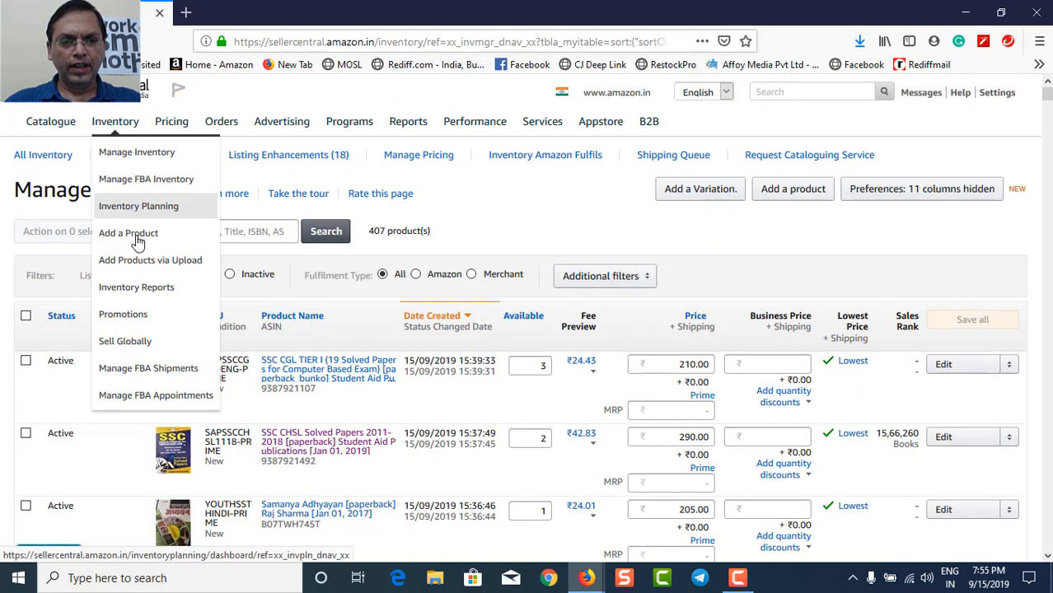
pyautogui.rightClick(189, 239)
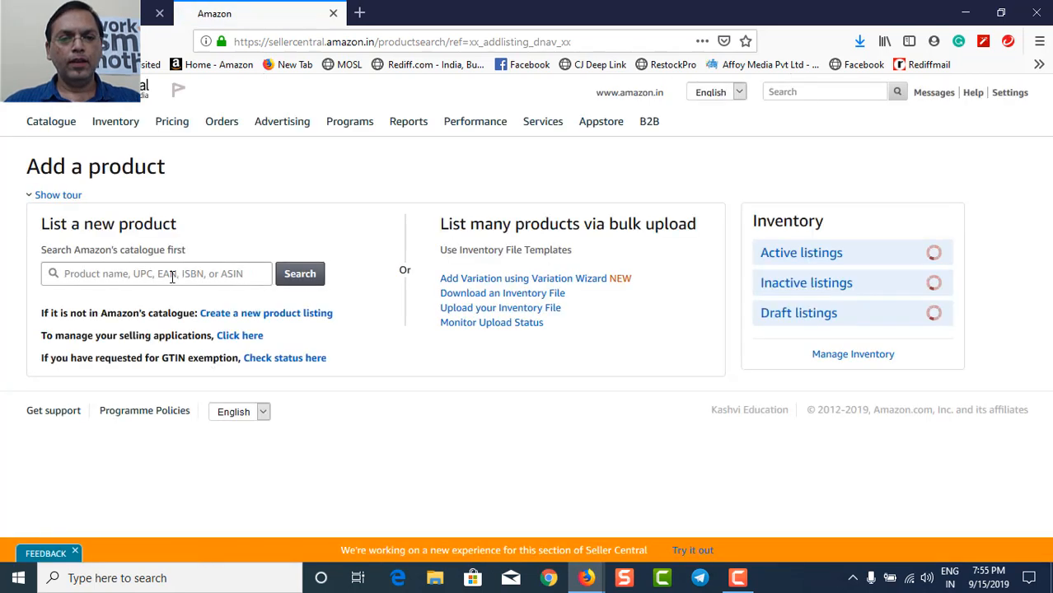
pyautogui.write('B00DSKD5JM')
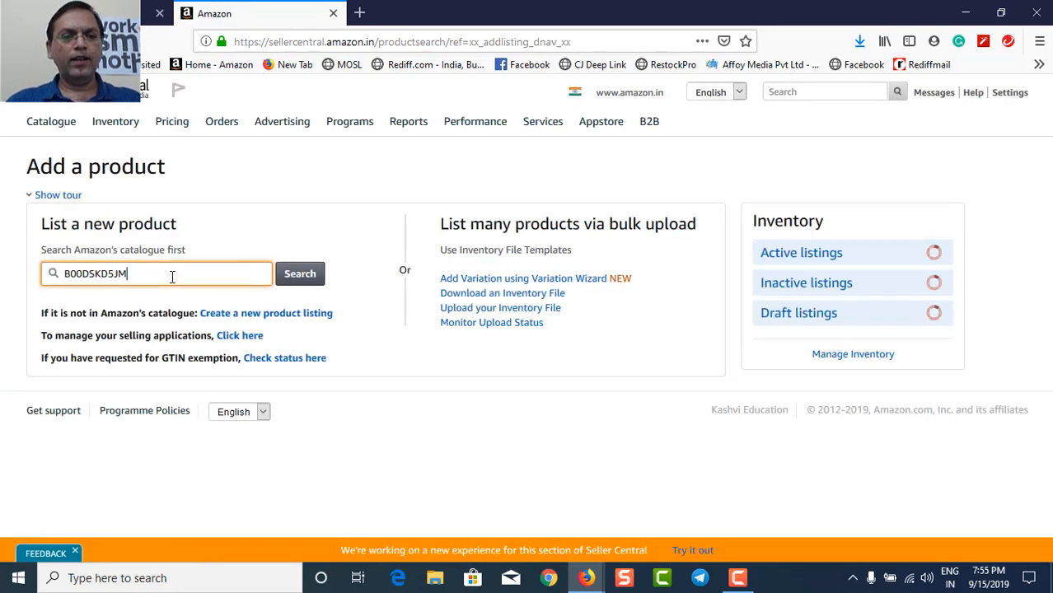
pyautogui.click(300, 273)
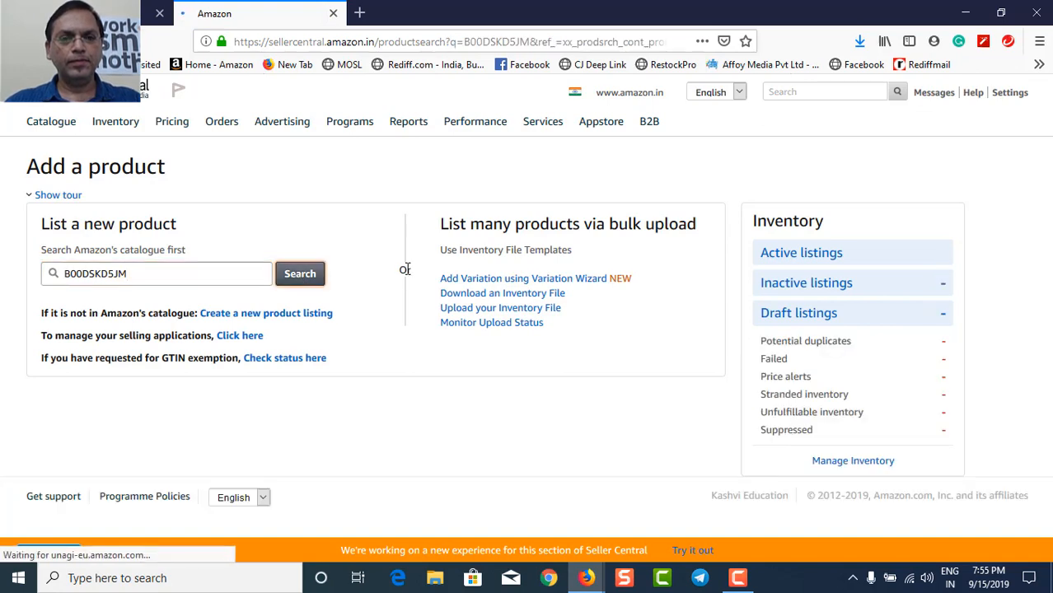
pyautogui.click(299, 273)
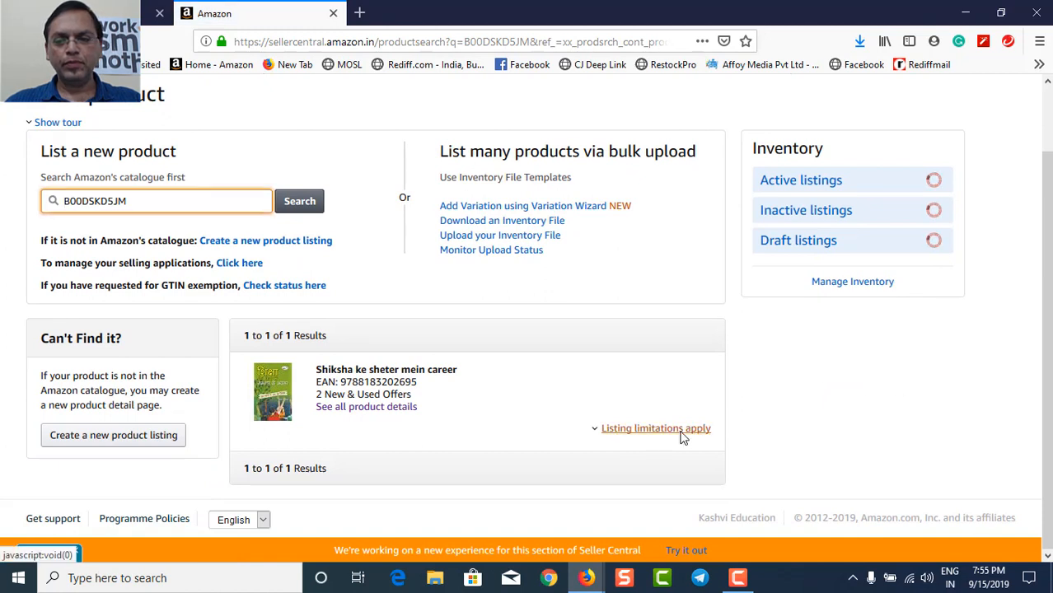
pyautogui.click(655, 428)
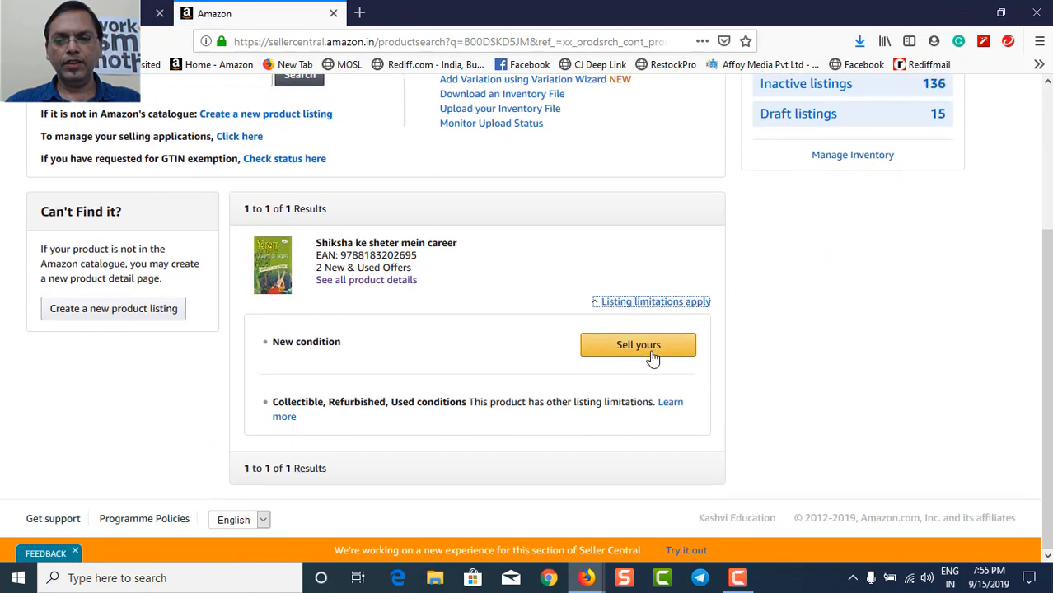
pyautogui.click(378, 15)
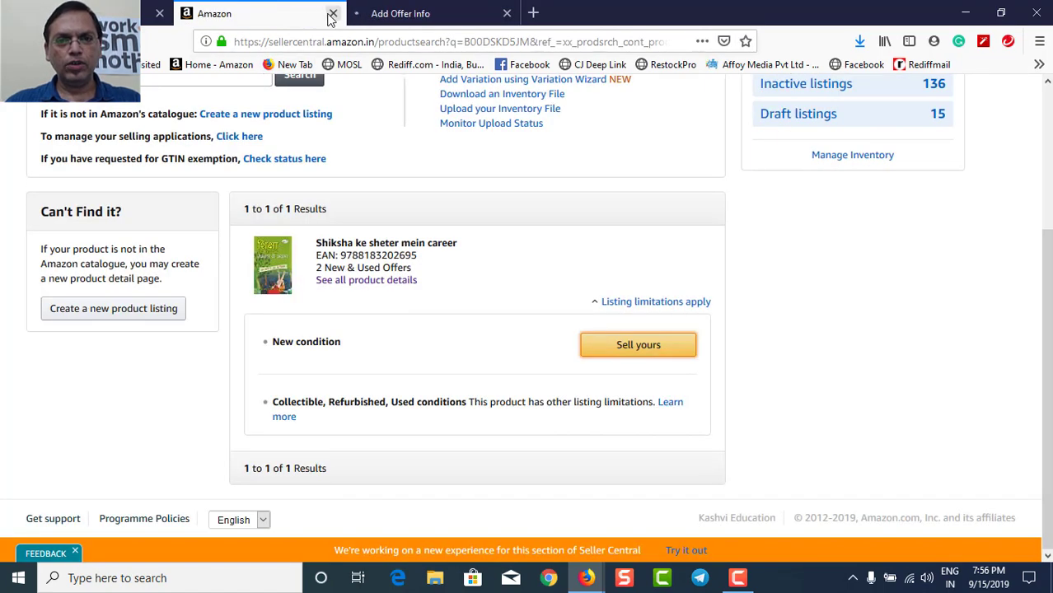
# - Enter SKU SAPSHIKHAAVSAR-PRIME, price 209 and quantity 3, and submit the offer
pyautogui.click(638, 345)
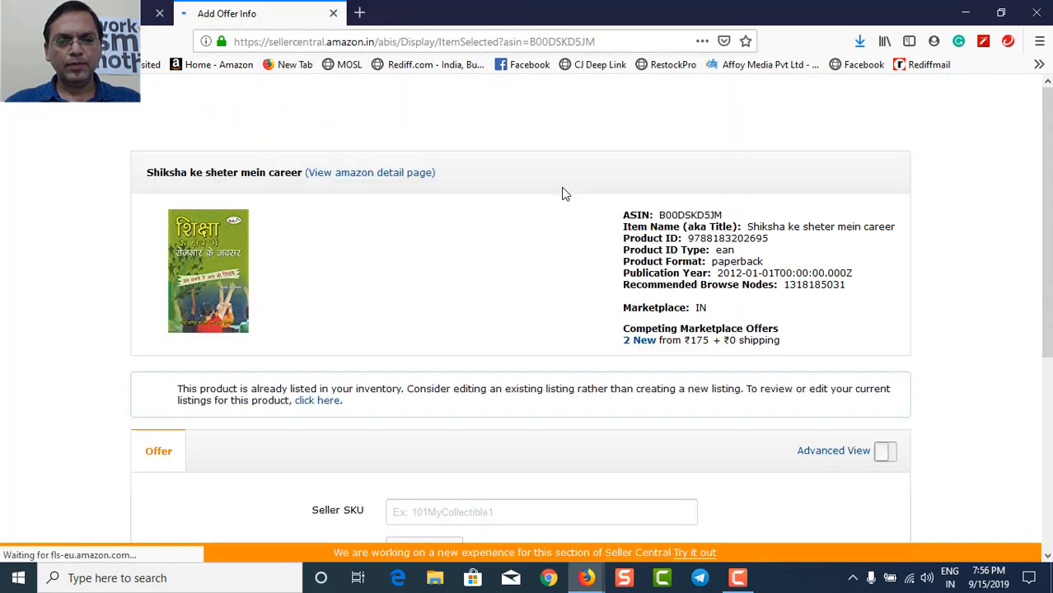
pyautogui.scroll(-3)
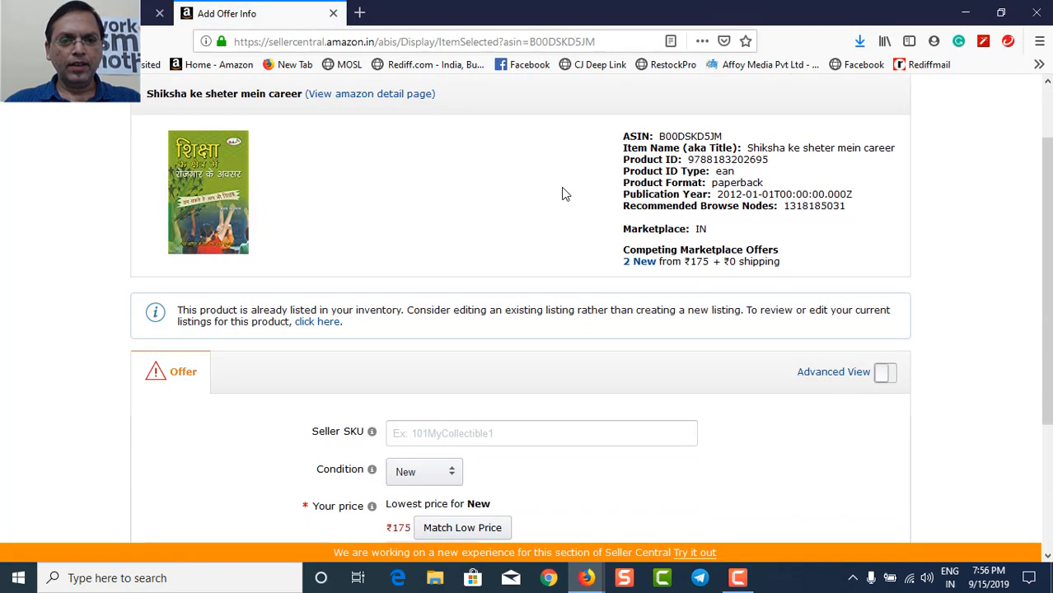
pyautogui.scroll(-3)
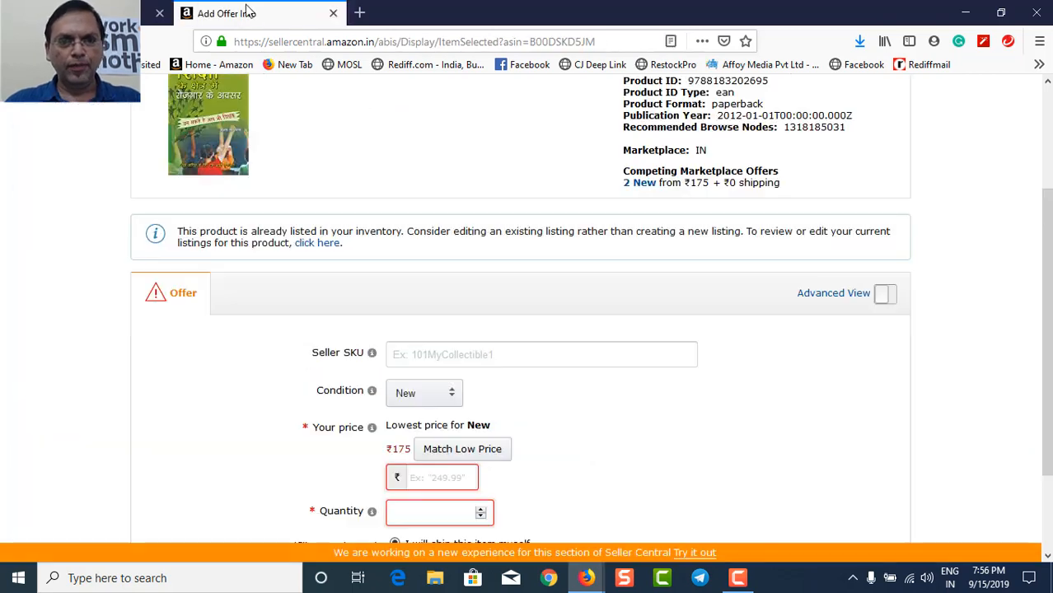
pyautogui.click(542, 354)
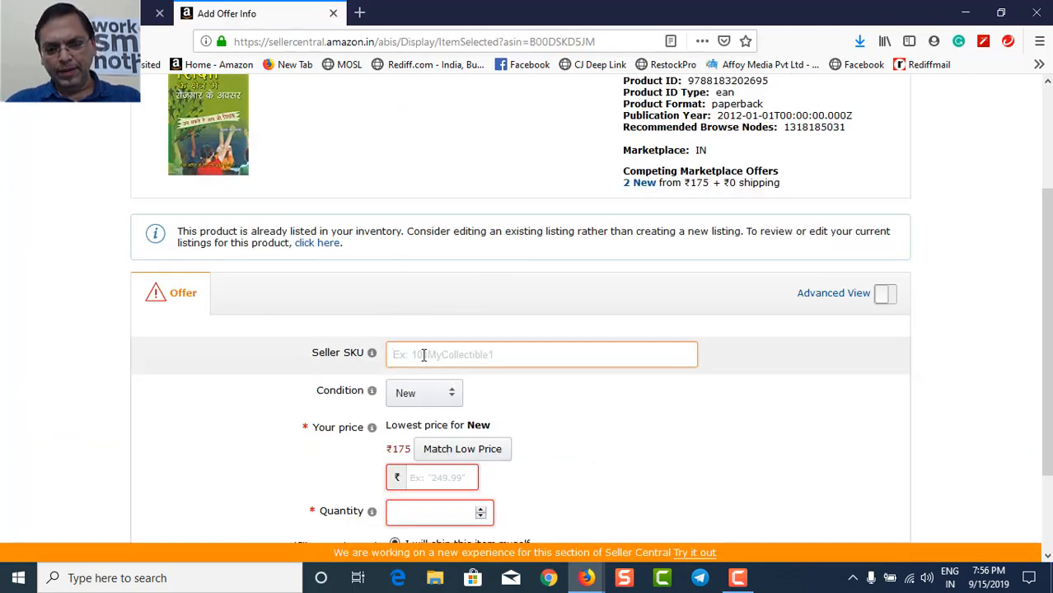
pyautogui.write('SAPSHIKHAAVSAR')
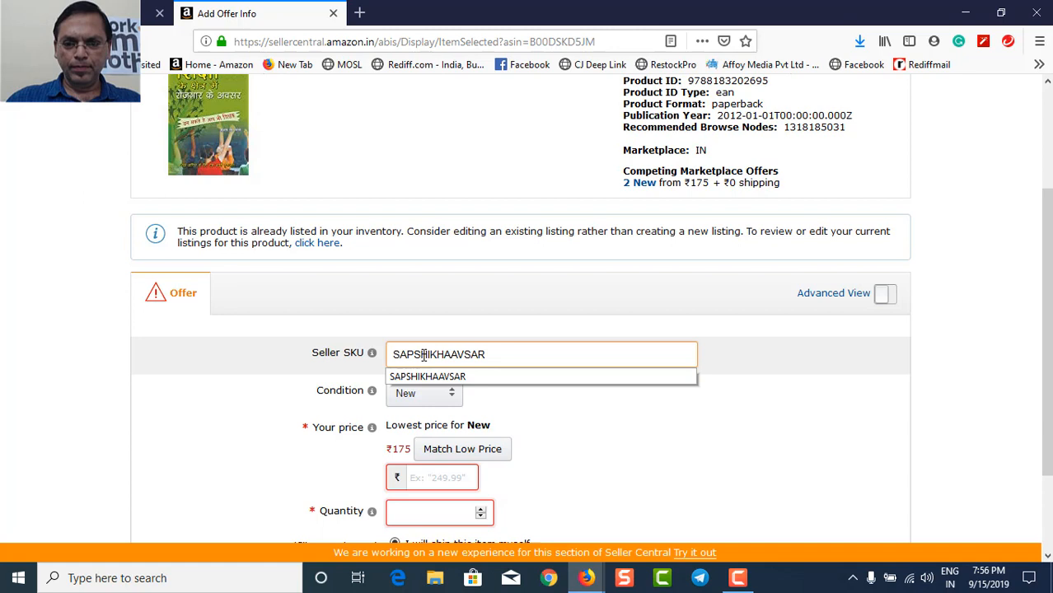
pyautogui.write('-')
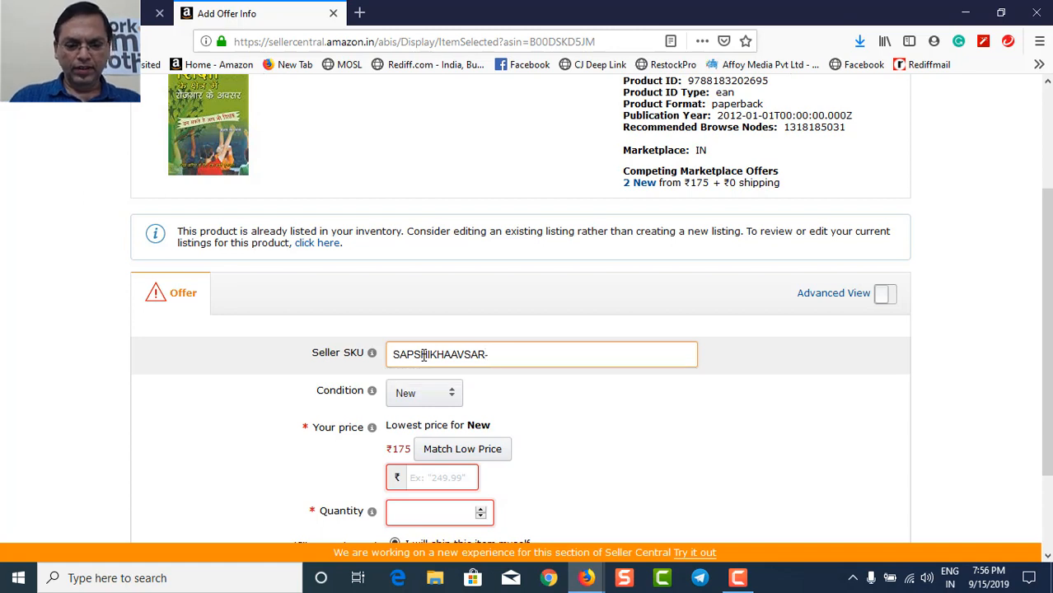
pyautogui.write('PRIME')
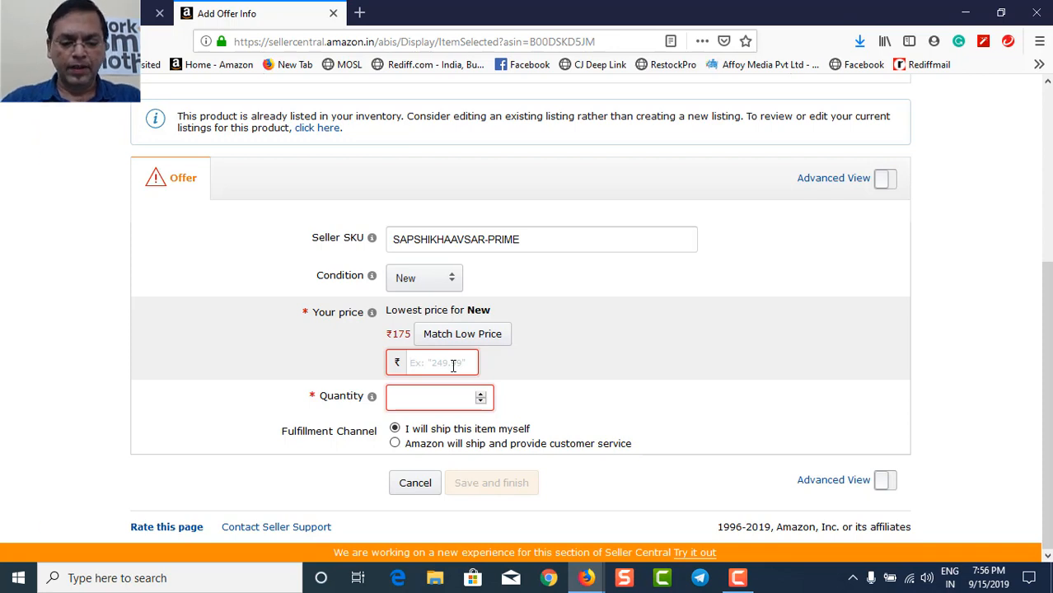
pyautogui.write('209')
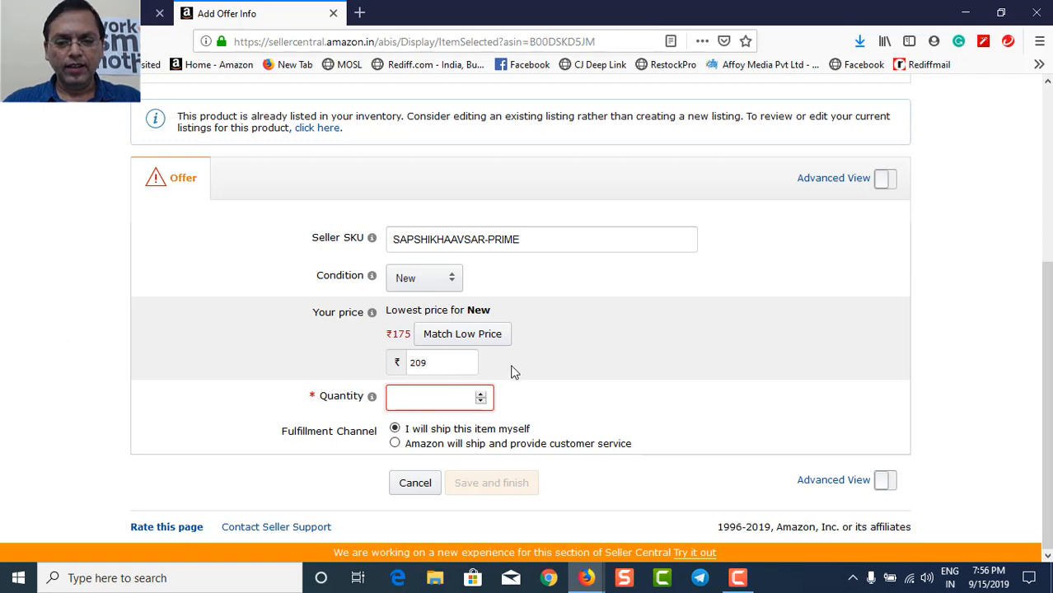
pyautogui.write('3')
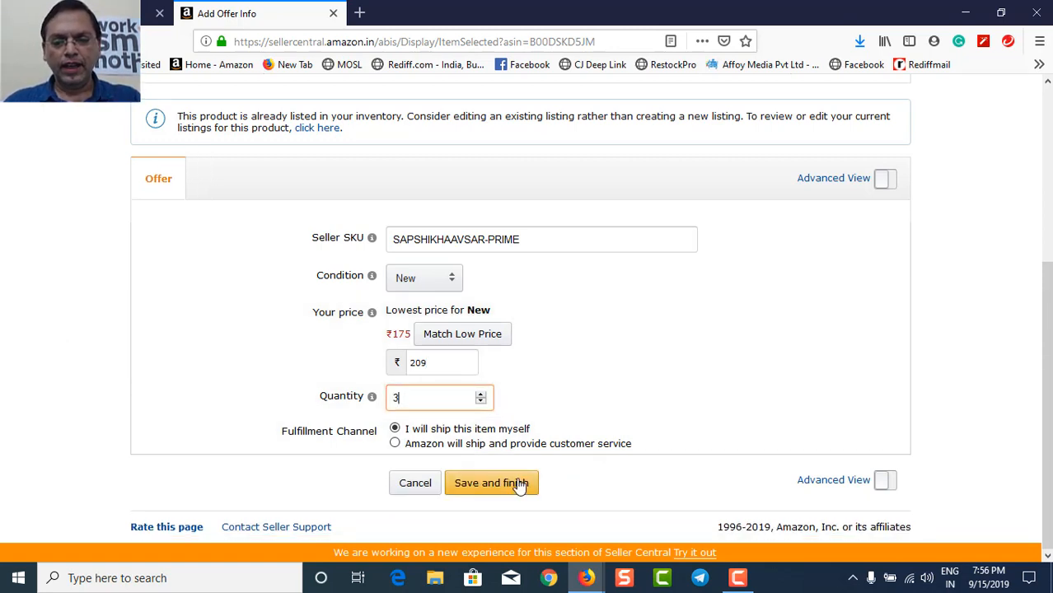
pyautogui.click(492, 483)
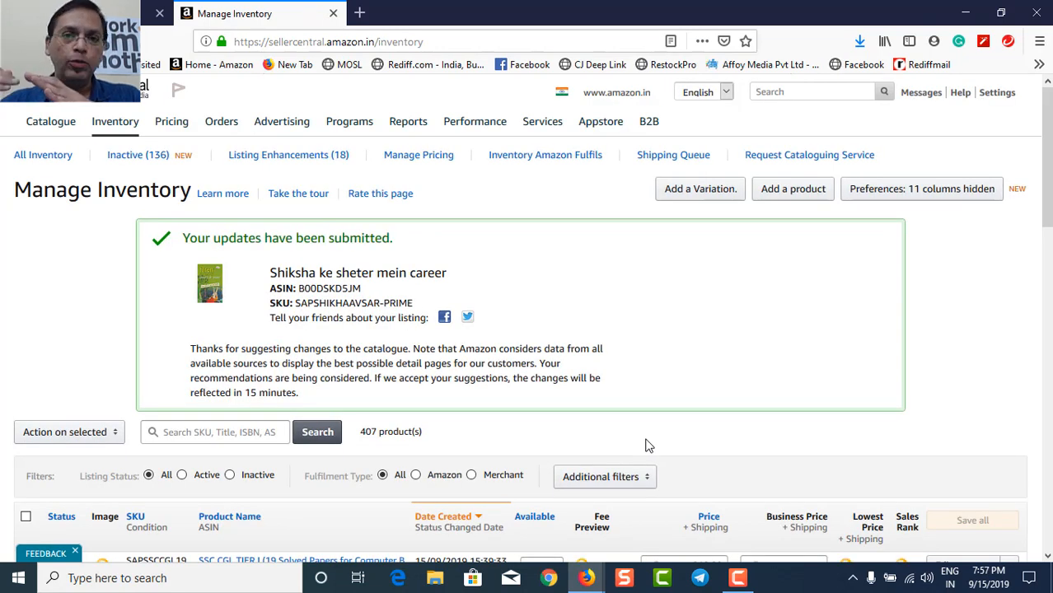
pyautogui.moveTo(655, 448)
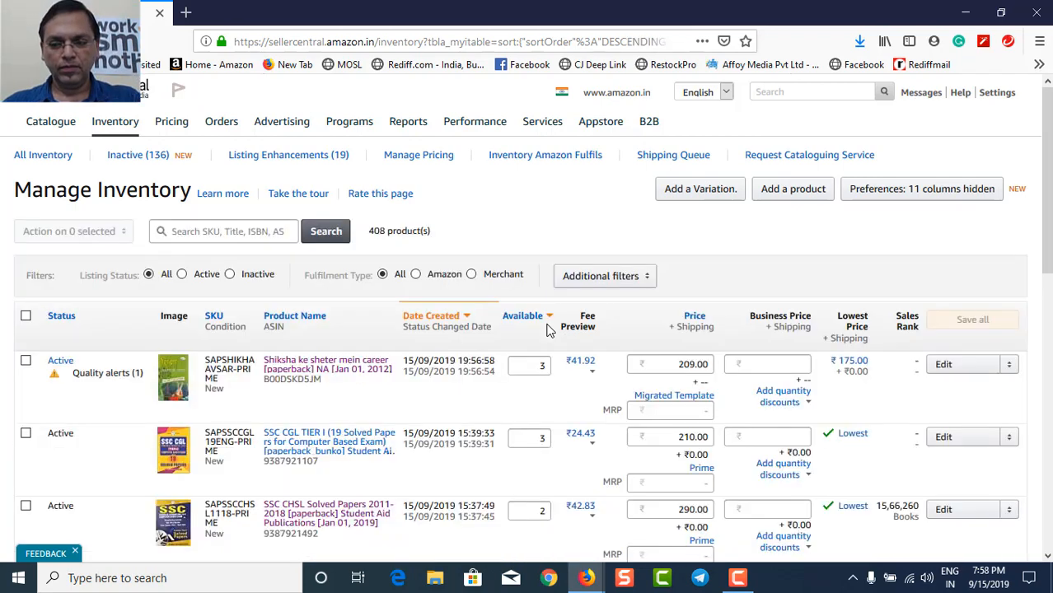
pyautogui.moveTo(543, 272)
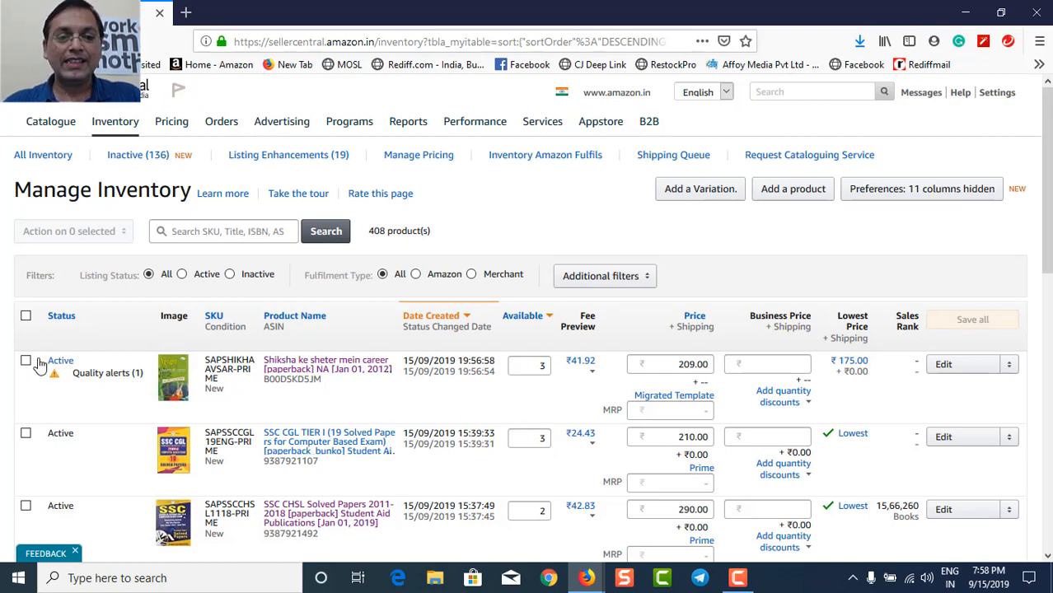
pyautogui.moveTo(11, 319)
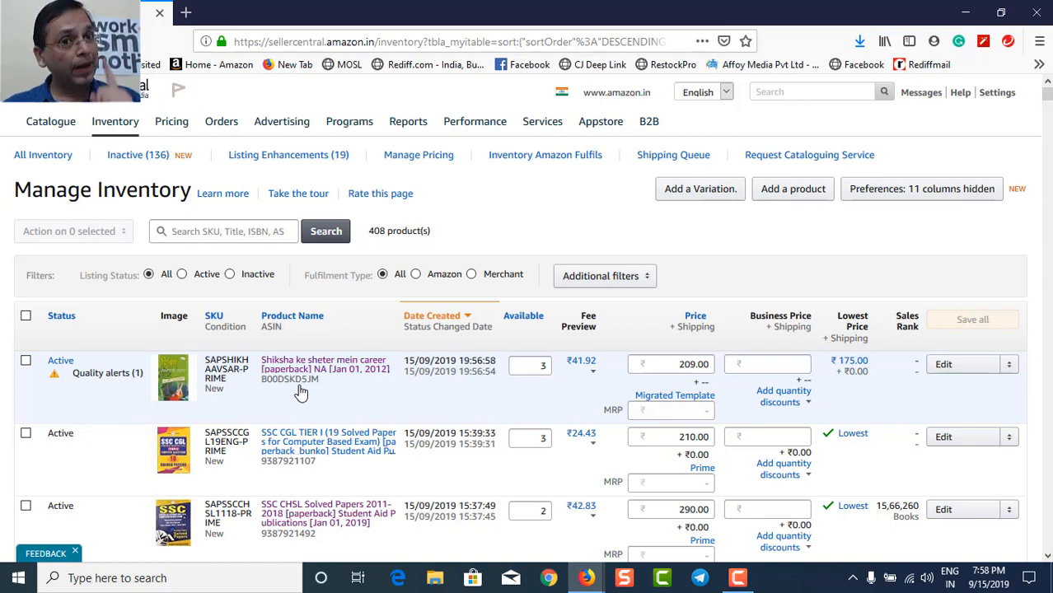
pyautogui.moveTo(158, 422)
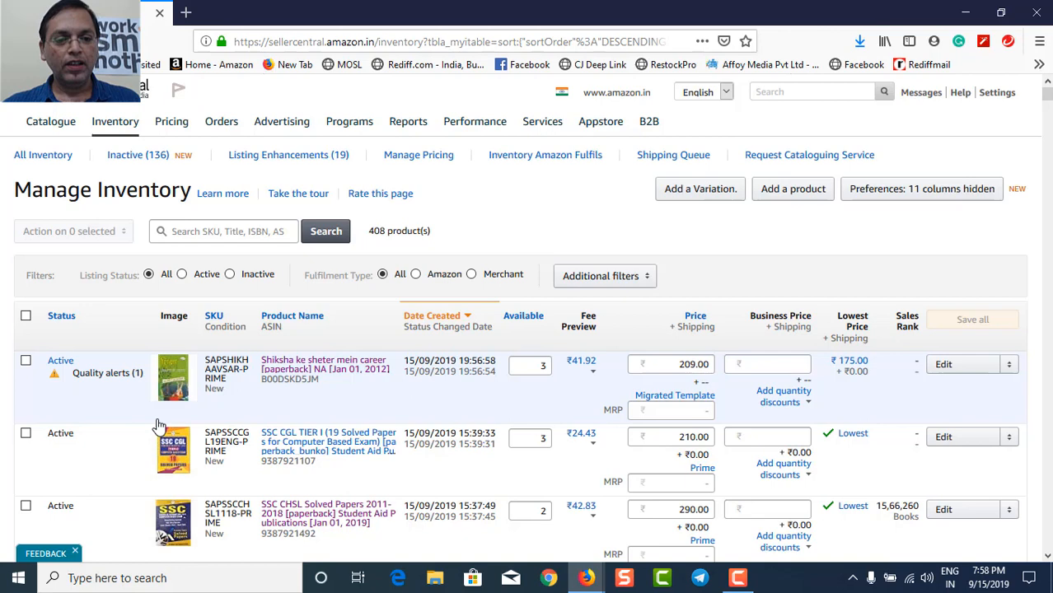
pyautogui.moveTo(31, 365)
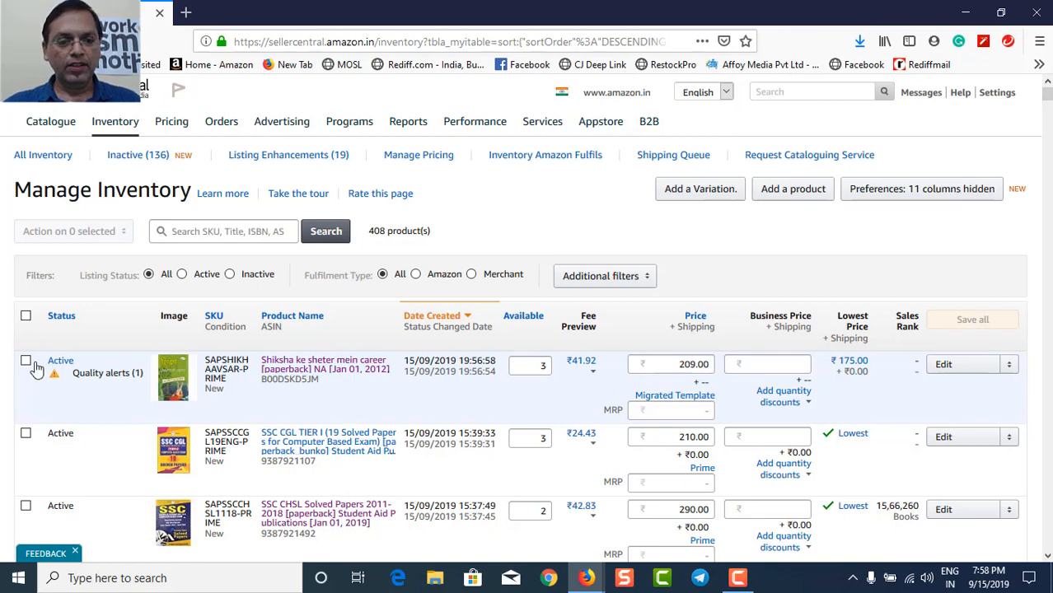
# - Select the SAPSHIKHAAVSAR-PRIME listing and change its shipping template to Prime
pyautogui.click(27, 361)
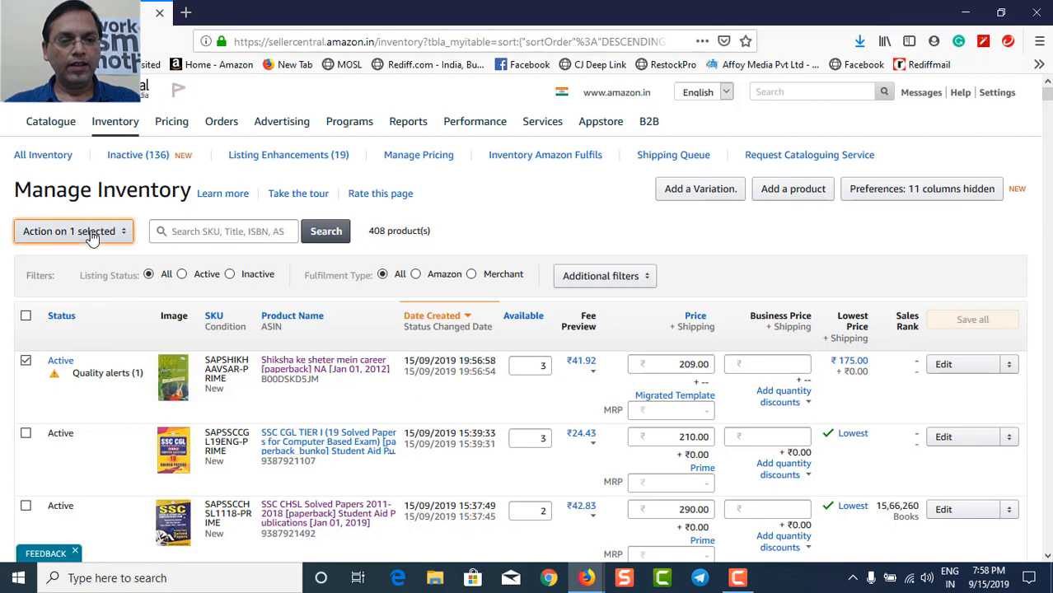
pyautogui.click(73, 230)
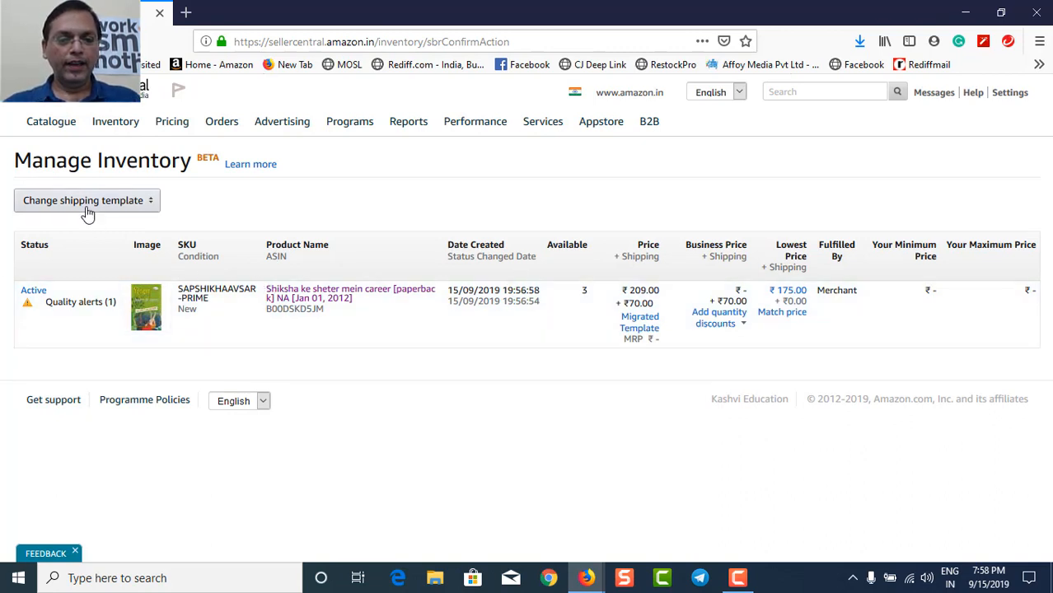
pyautogui.click(87, 200)
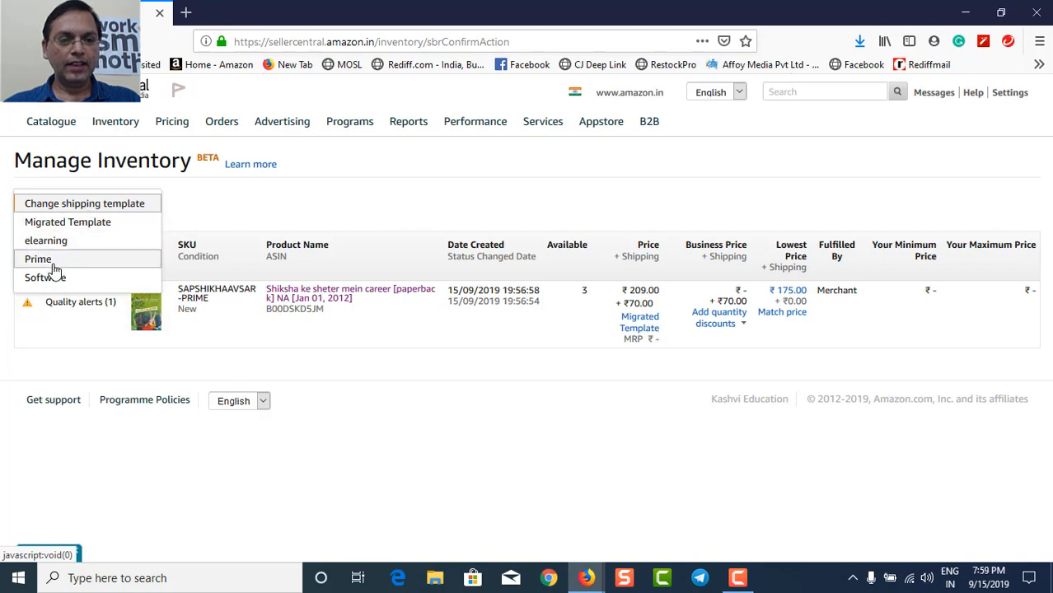
pyautogui.moveTo(260, 227)
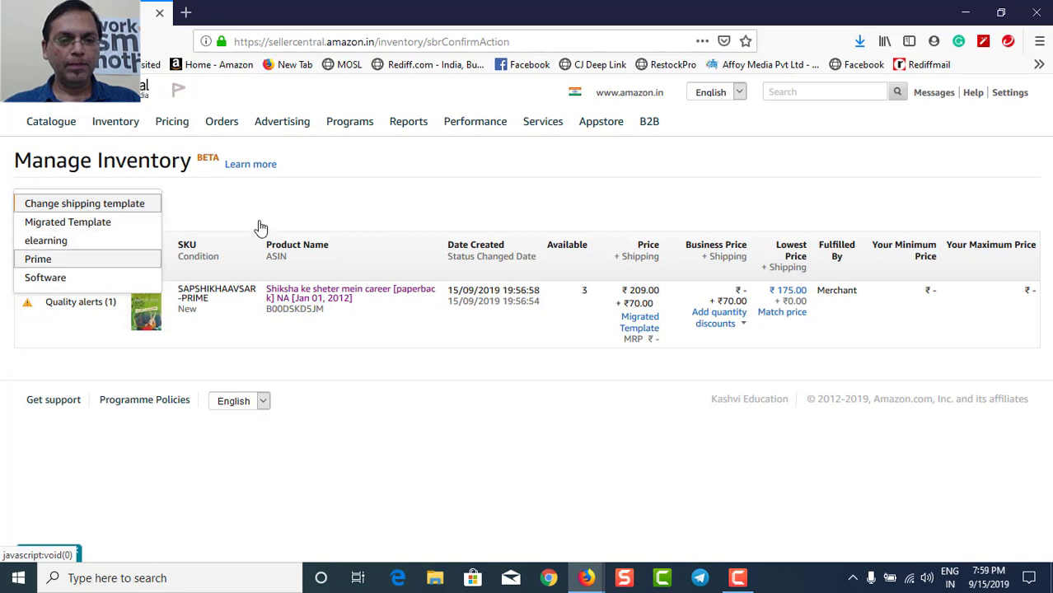
pyautogui.click(38, 258)
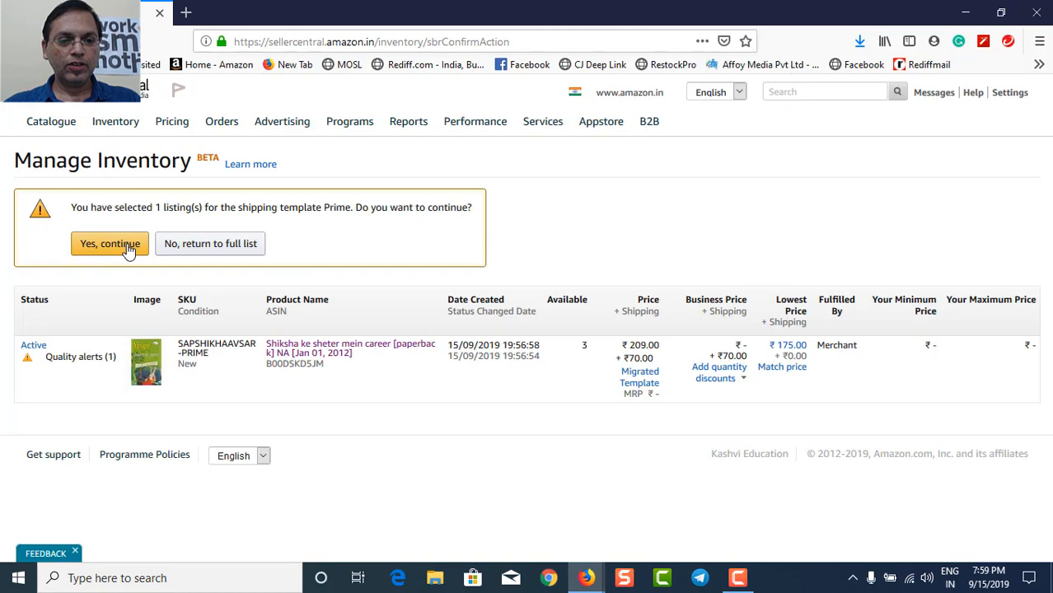
pyautogui.click(109, 243)
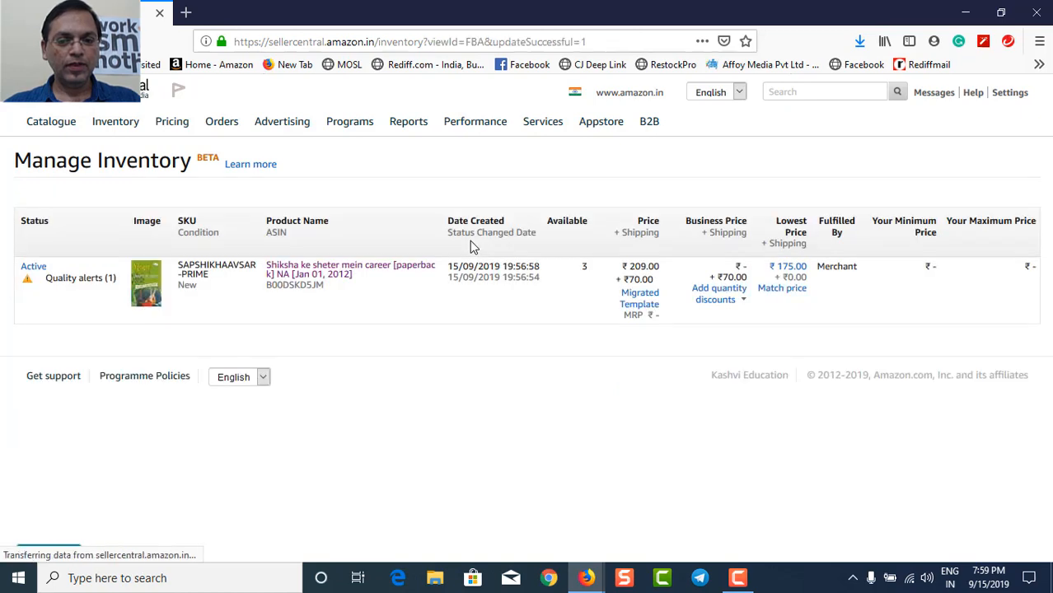